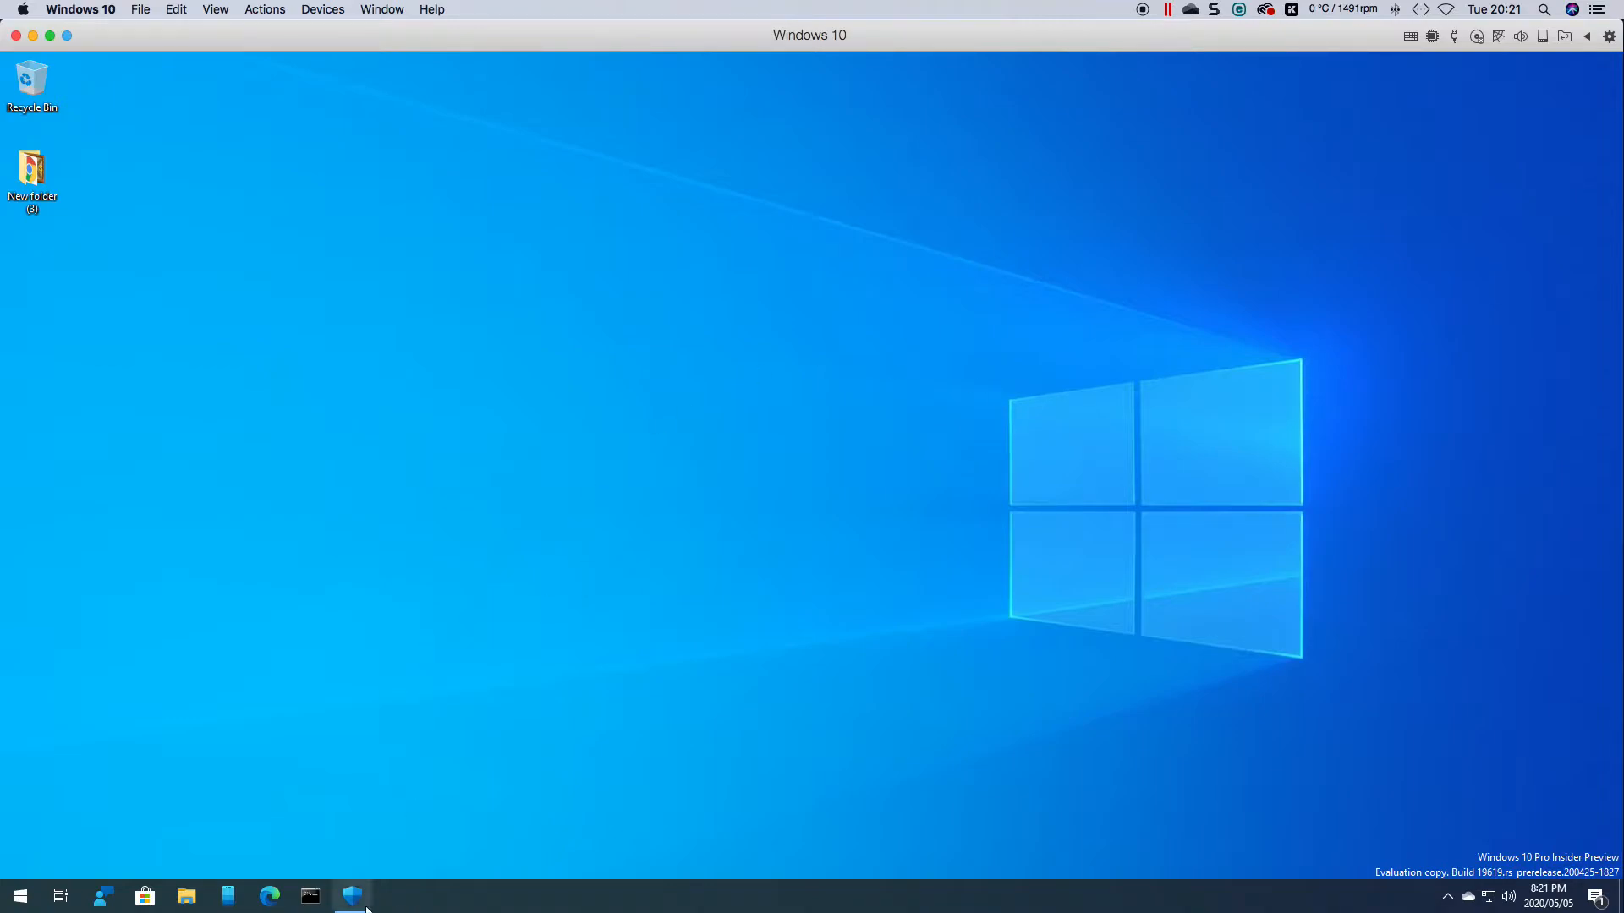
- Reach the Virus & threat protection page in Windows Security from its Home overview
{"action": "left_click", "coordinate": [352, 896]}
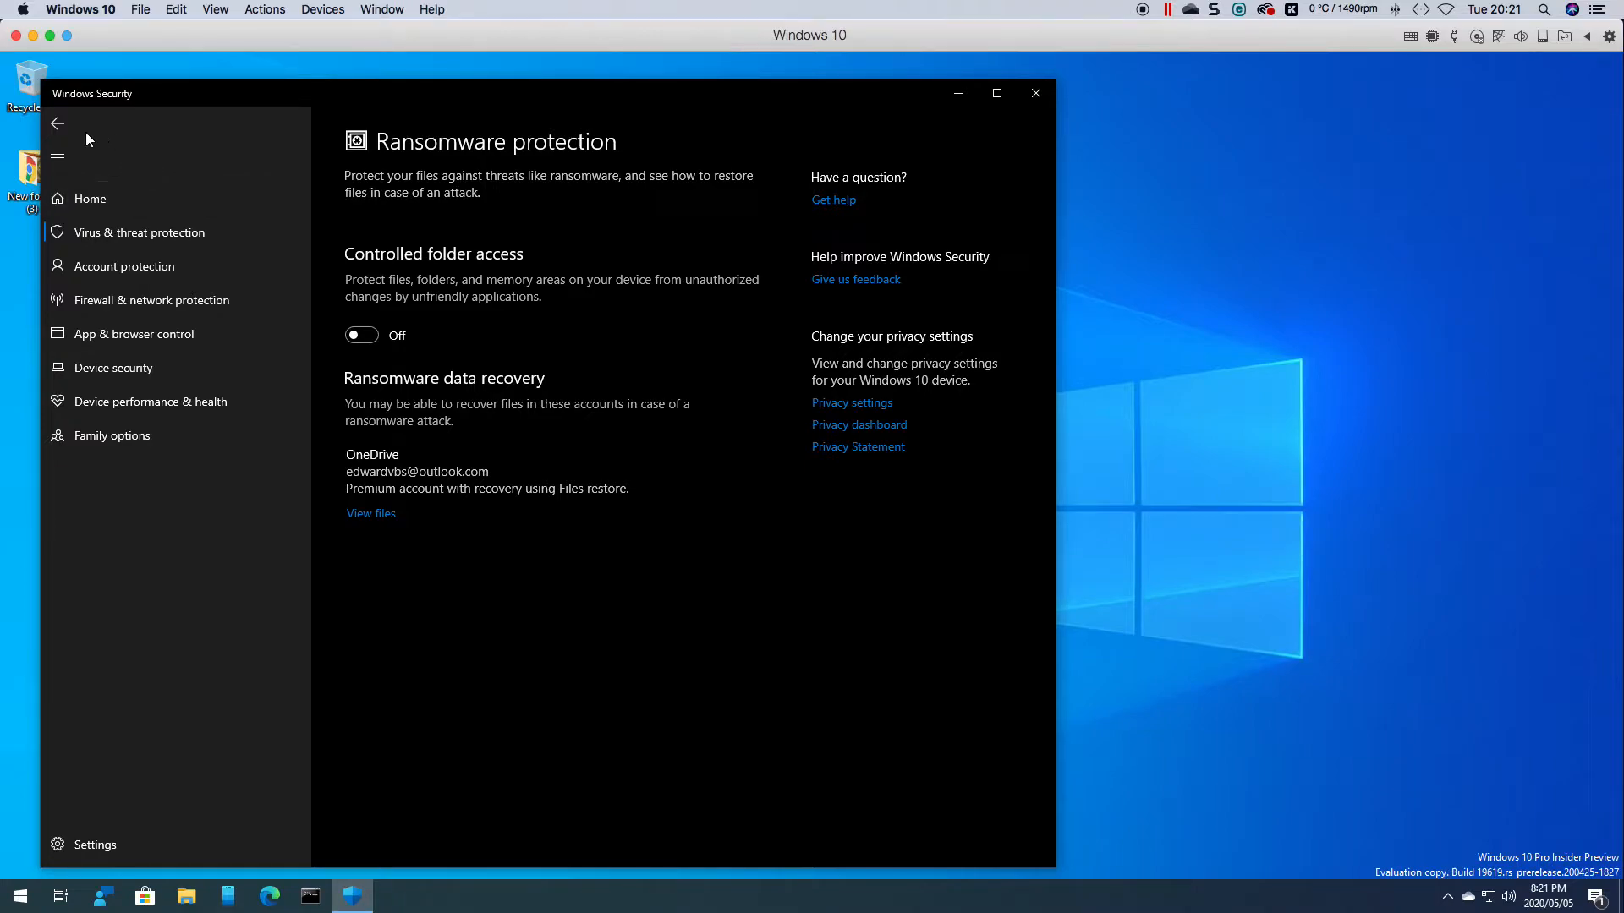
{"action": "left_click", "coordinate": [90, 197]}
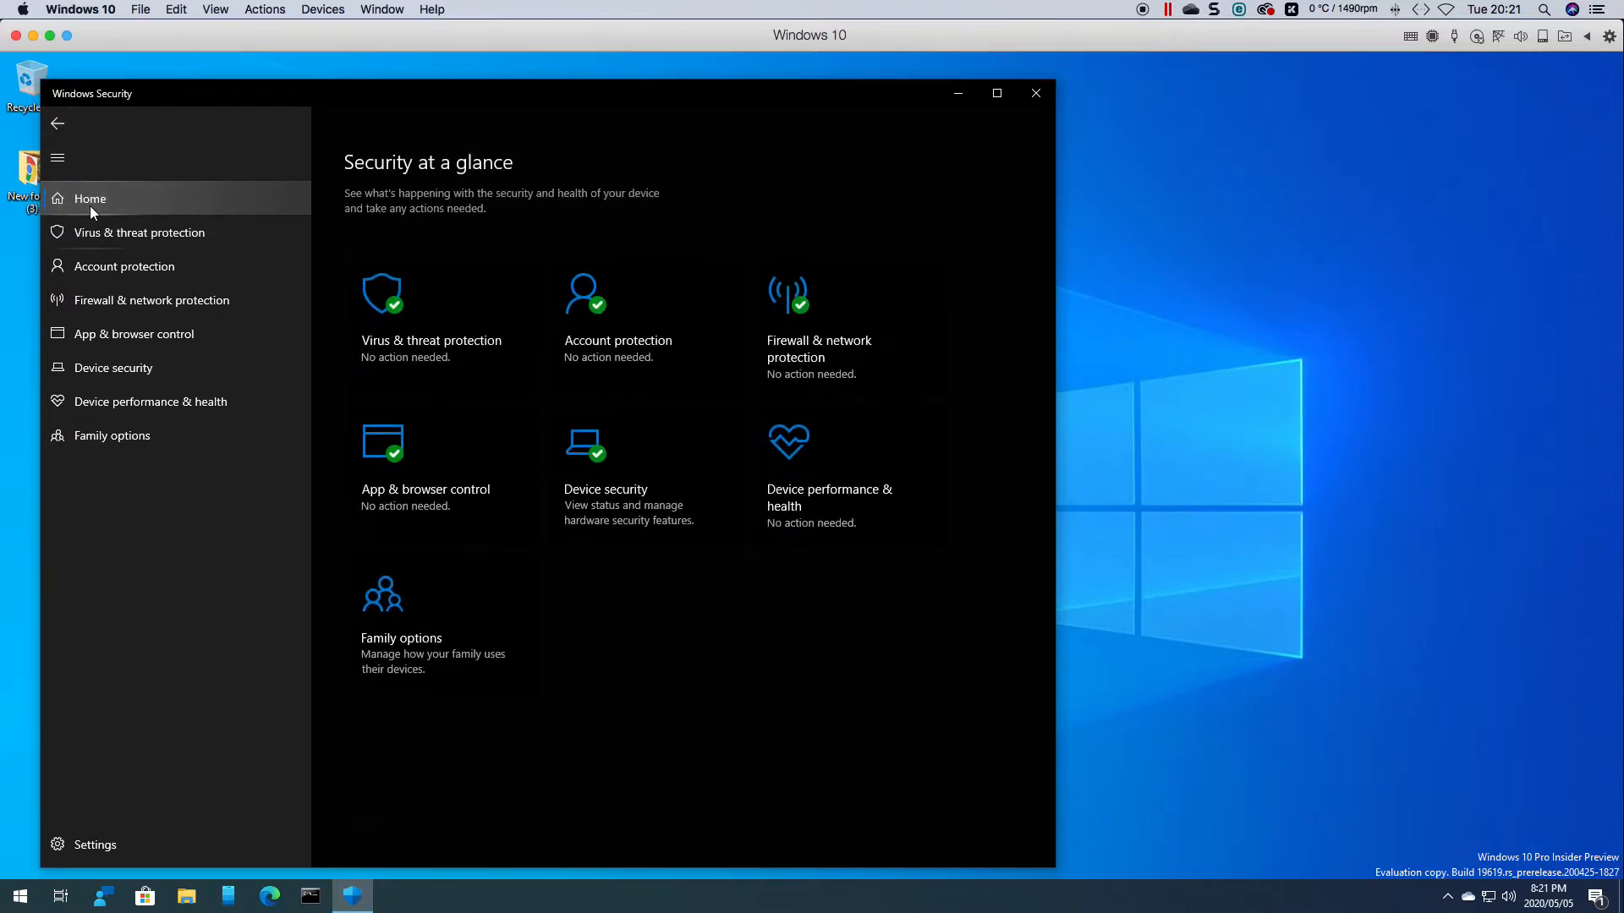
{"action": "mouse_move", "coordinate": [138, 232]}
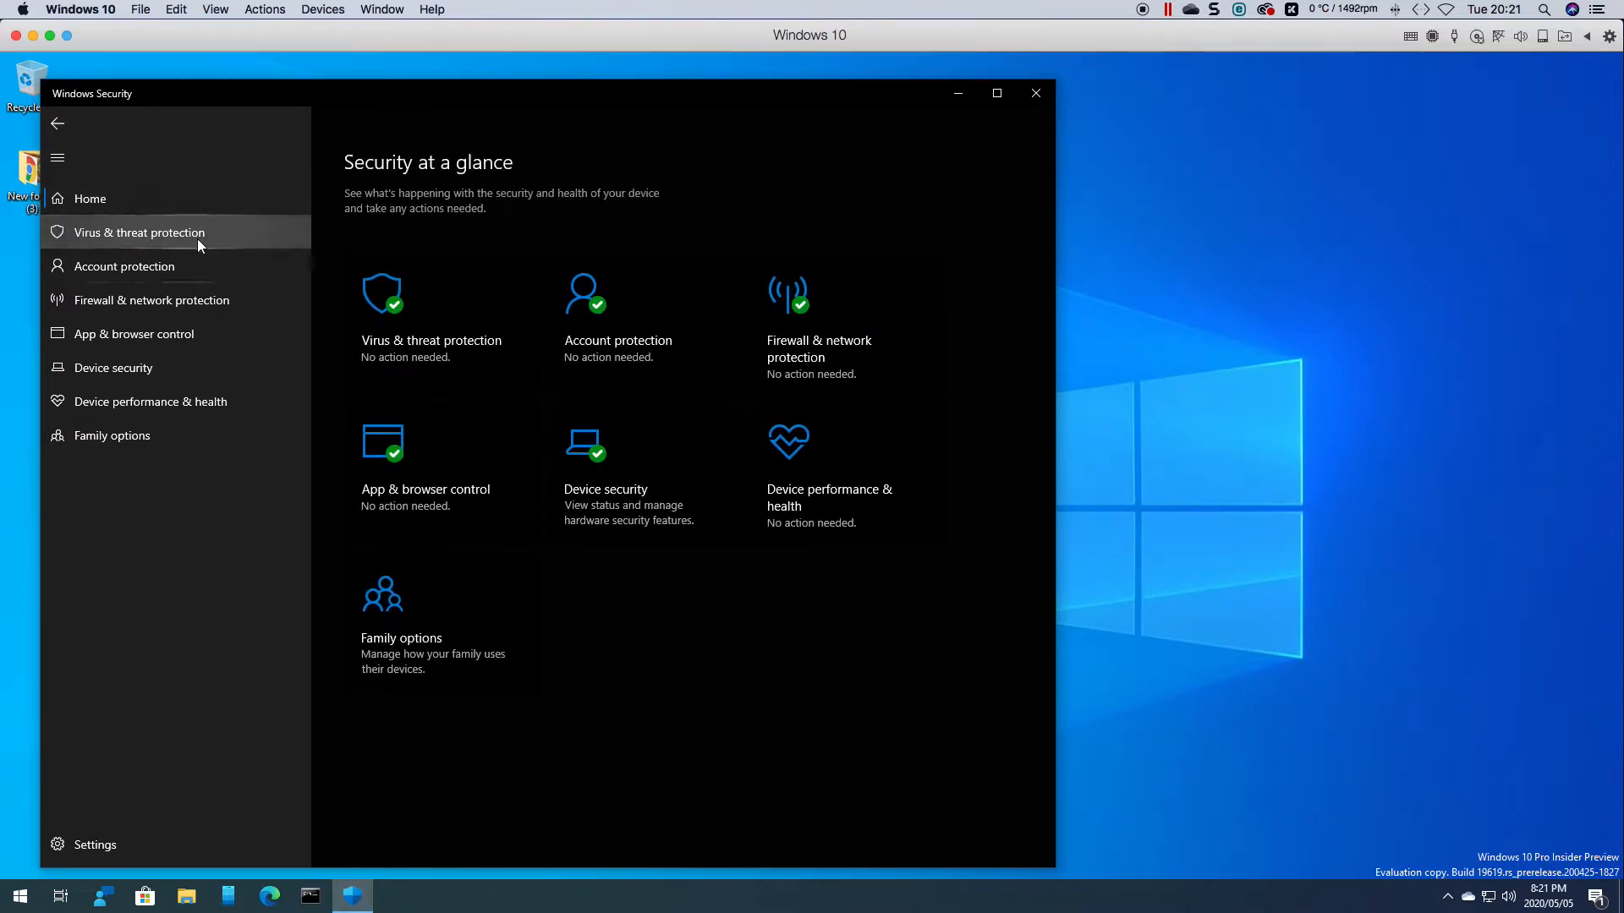
{"action": "left_click", "coordinate": [139, 232]}
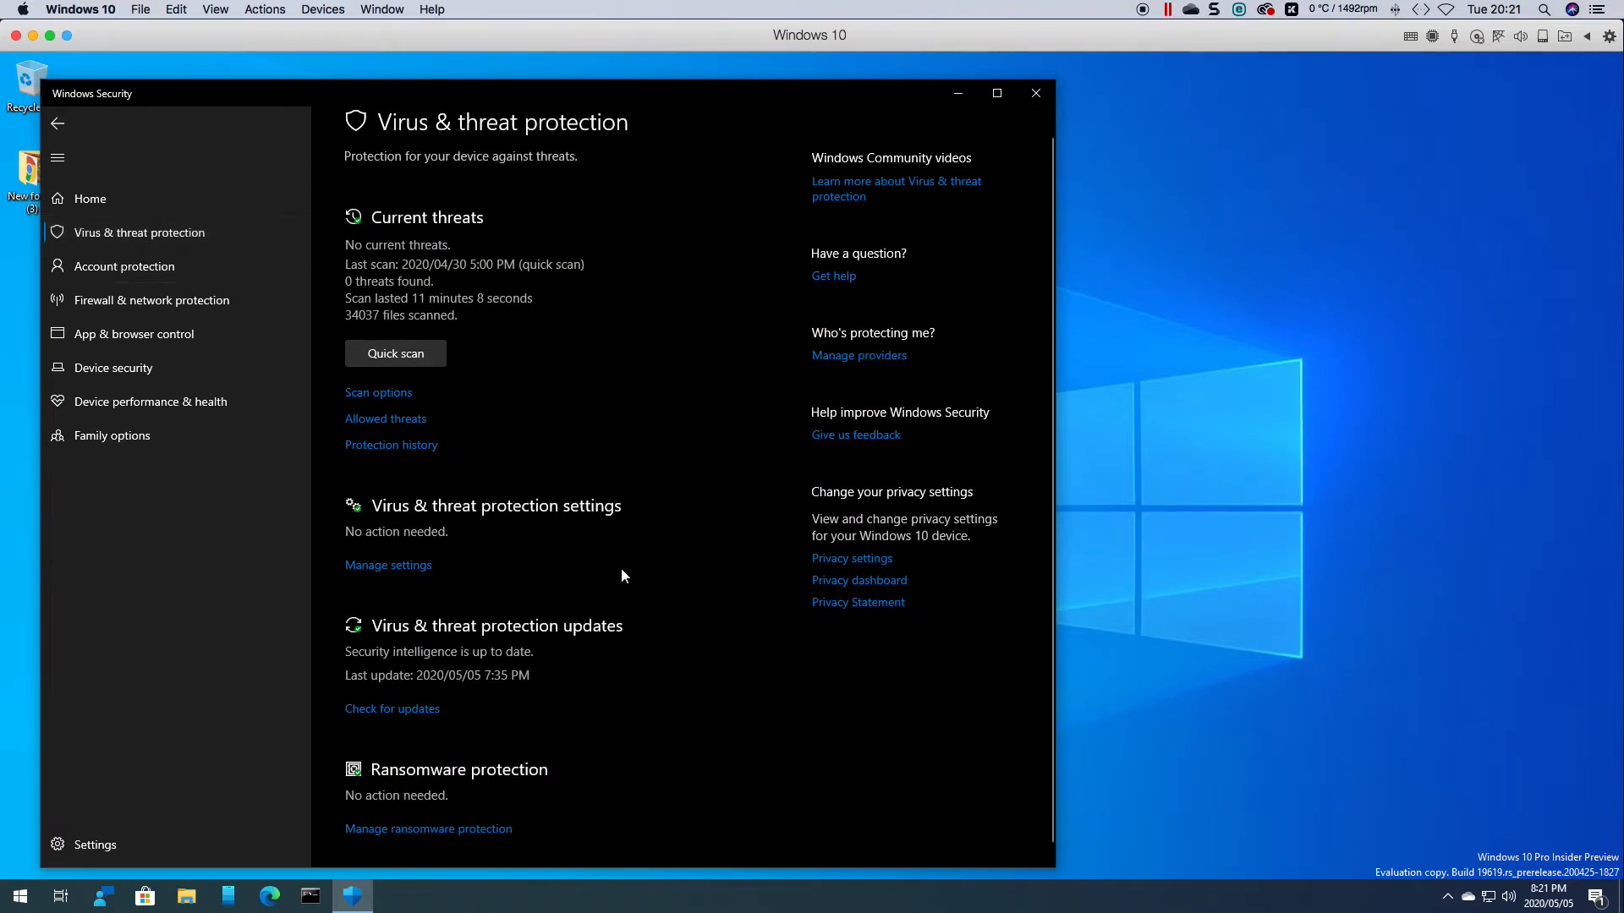
{"action": "scroll", "scroll_direction": "down", "scroll_amount": 3}
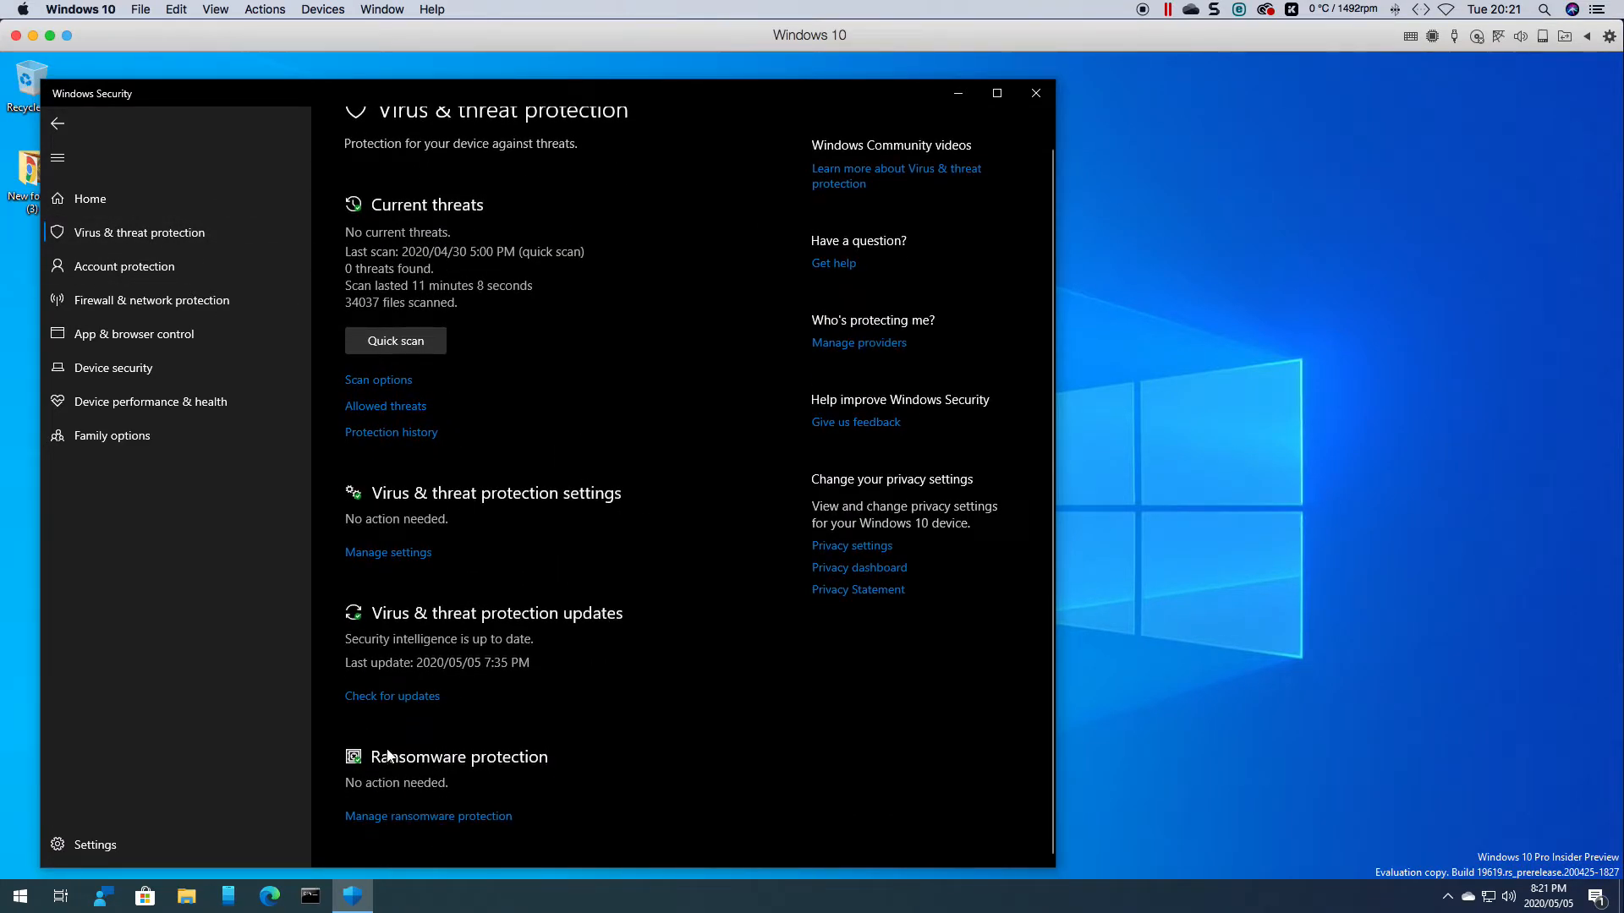
{"action": "mouse_move", "coordinate": [413, 823]}
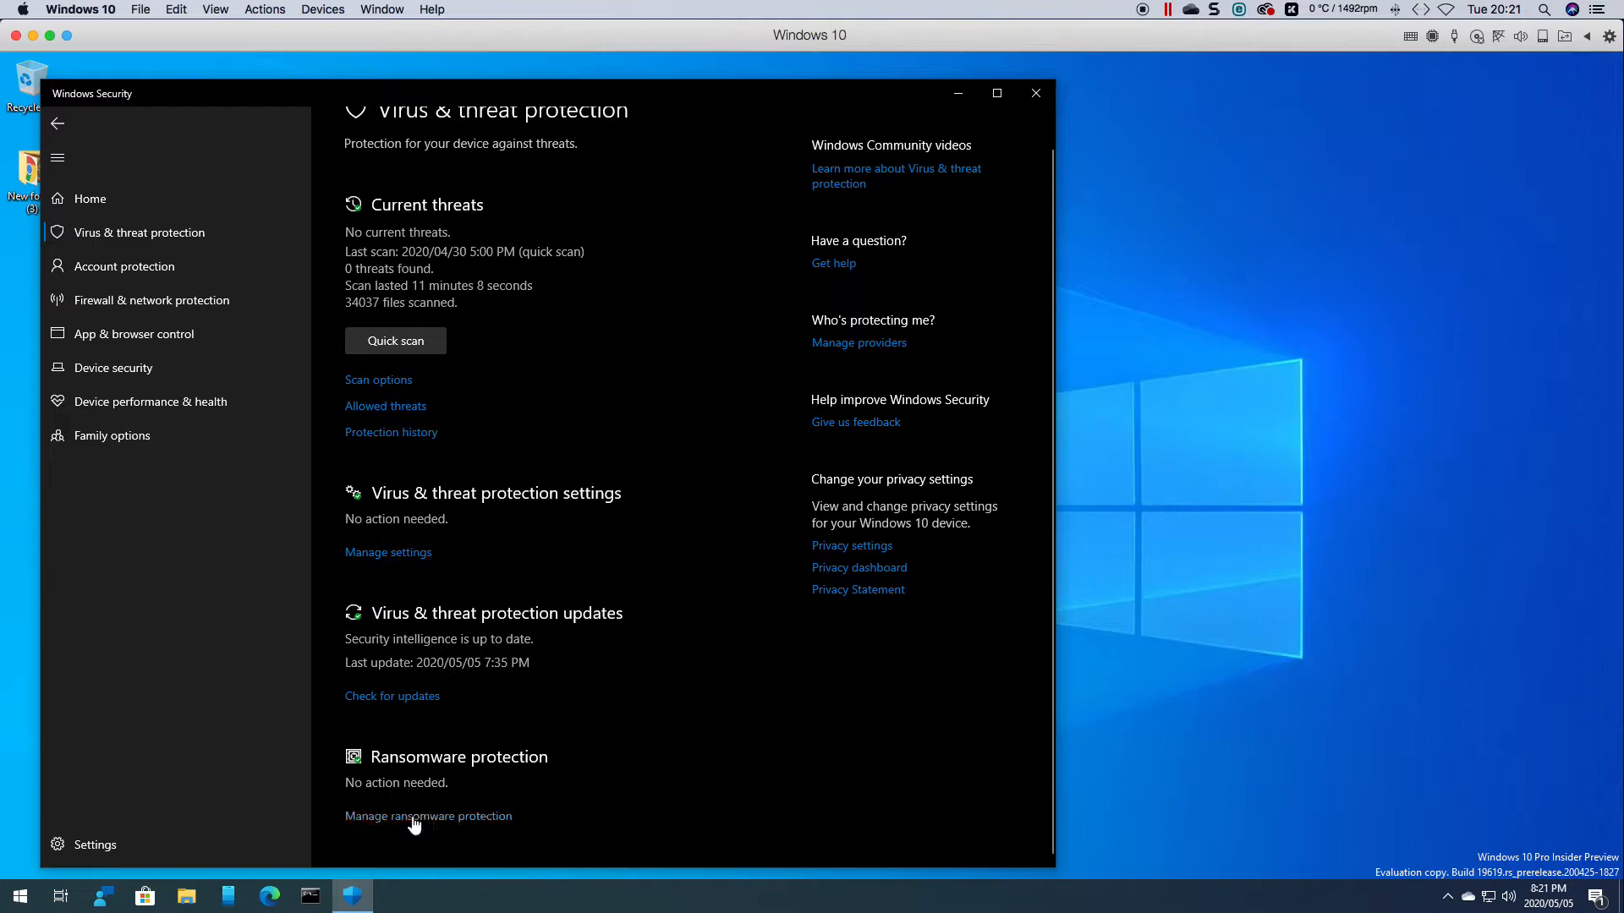
- Go to Manage ransomware protection, where Controlled folder access shows Off
{"action": "left_click", "coordinate": [427, 815]}
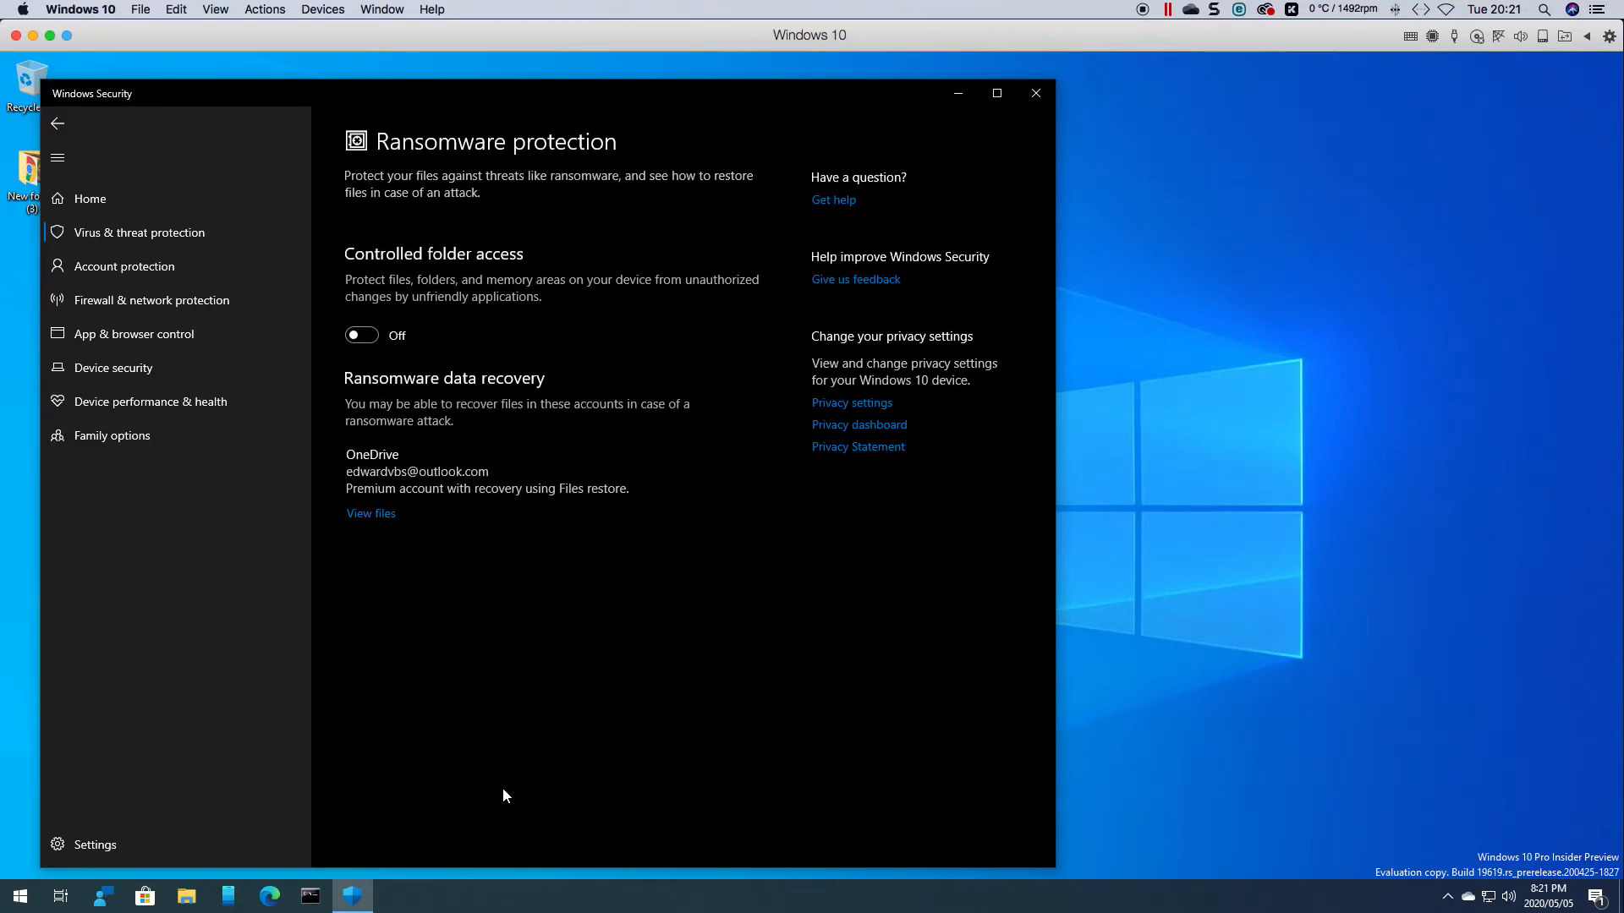
{"action": "mouse_move", "coordinate": [390, 469]}
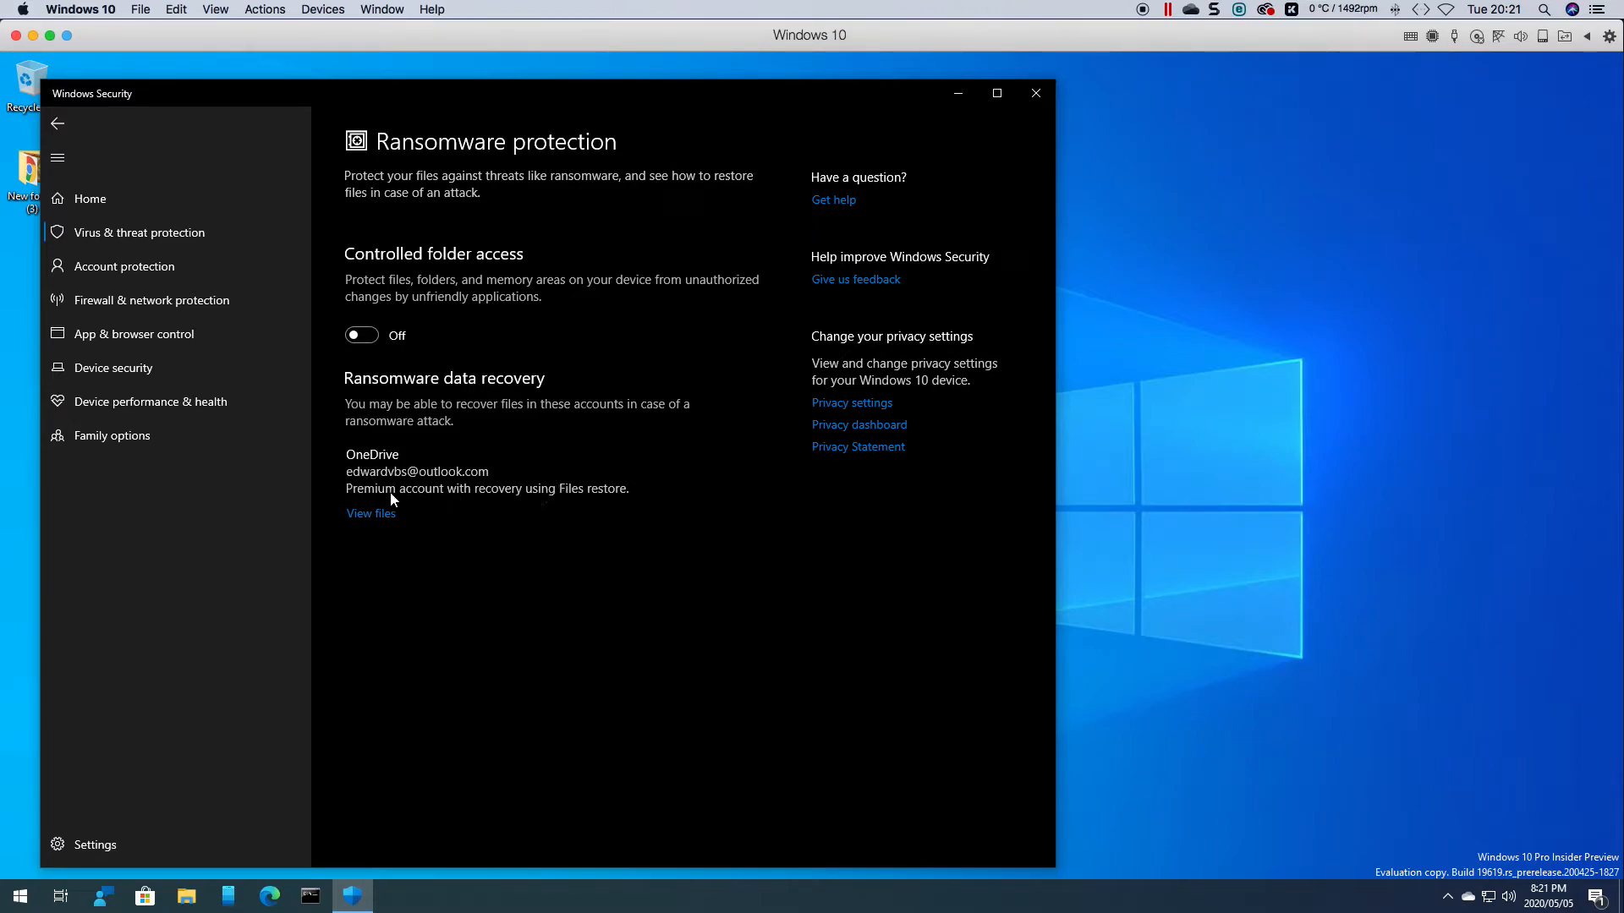
{"action": "mouse_move", "coordinate": [364, 487]}
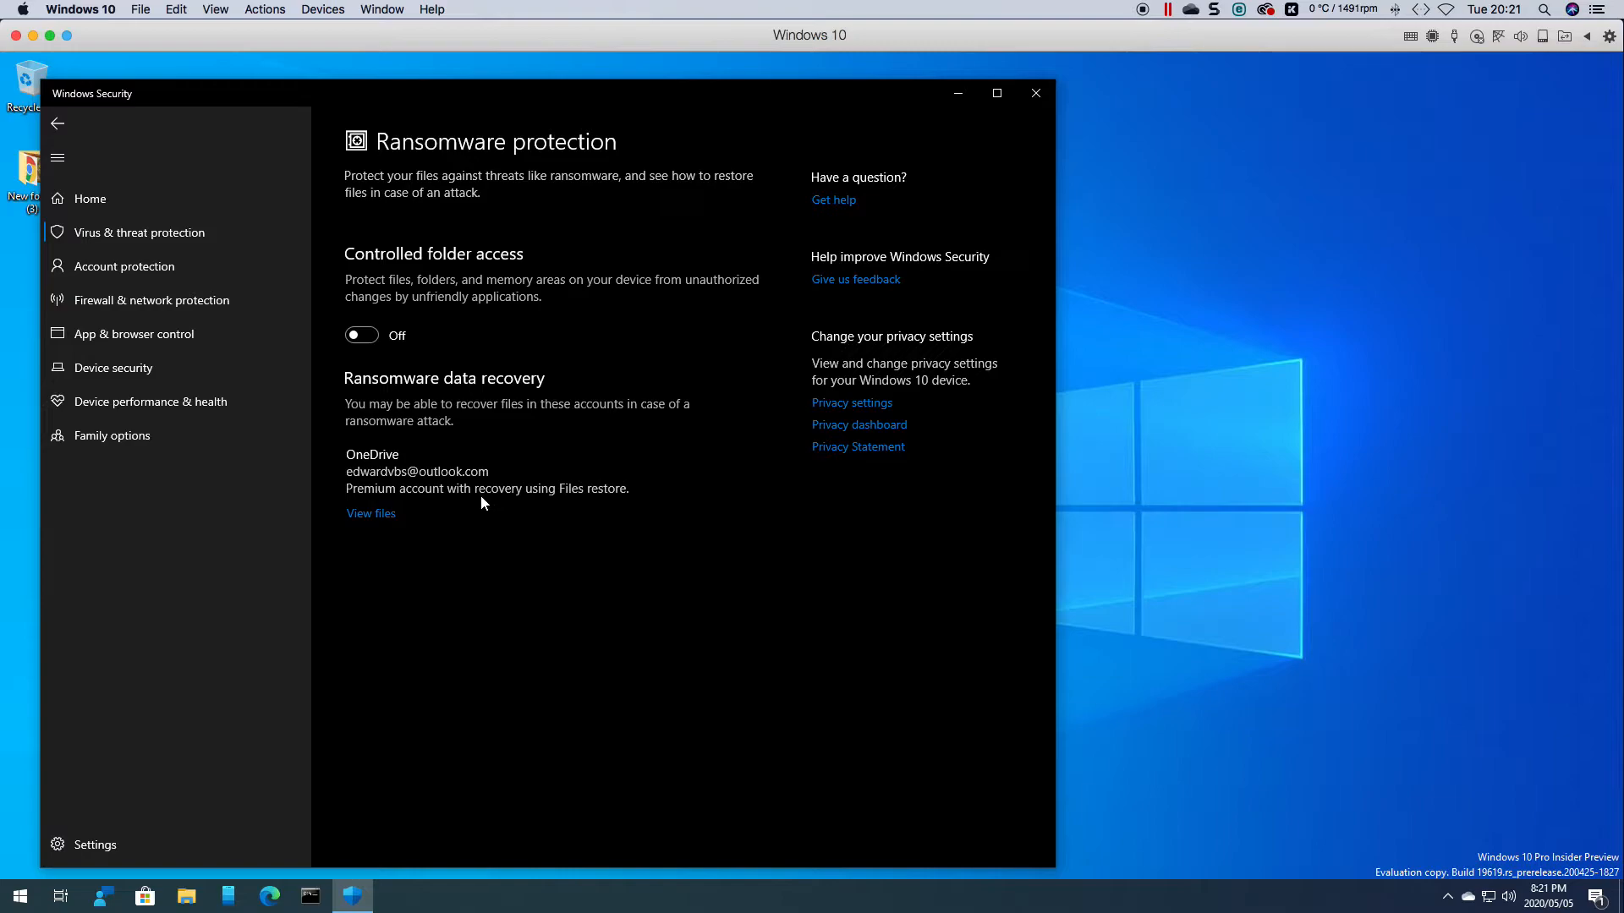
{"action": "mouse_move", "coordinate": [452, 315]}
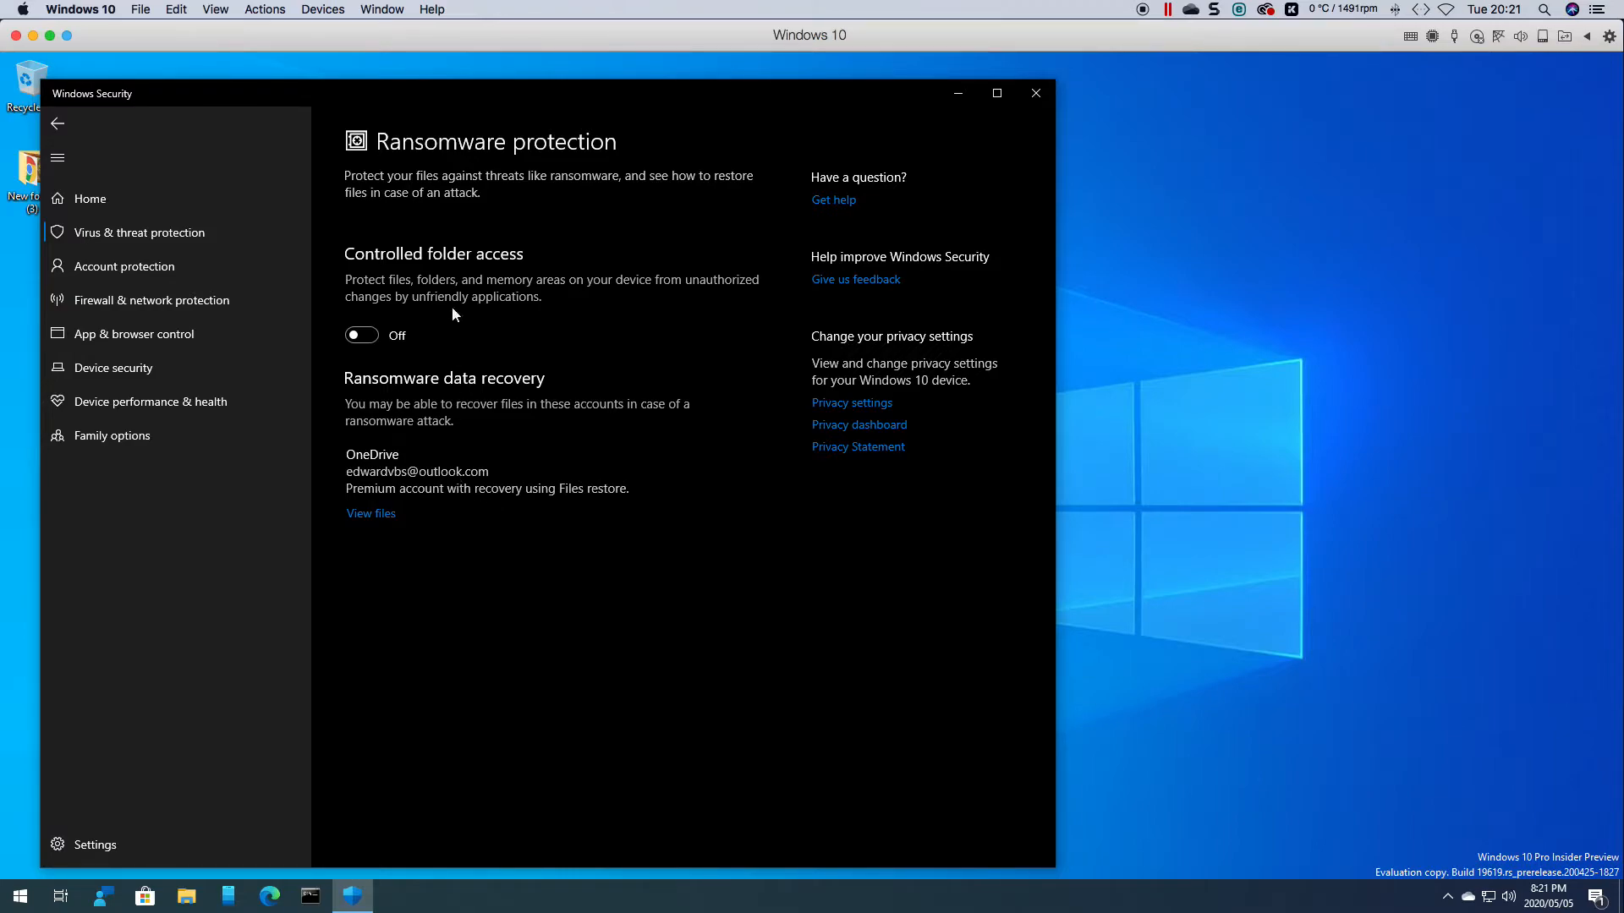
{"action": "mouse_move", "coordinate": [428, 291]}
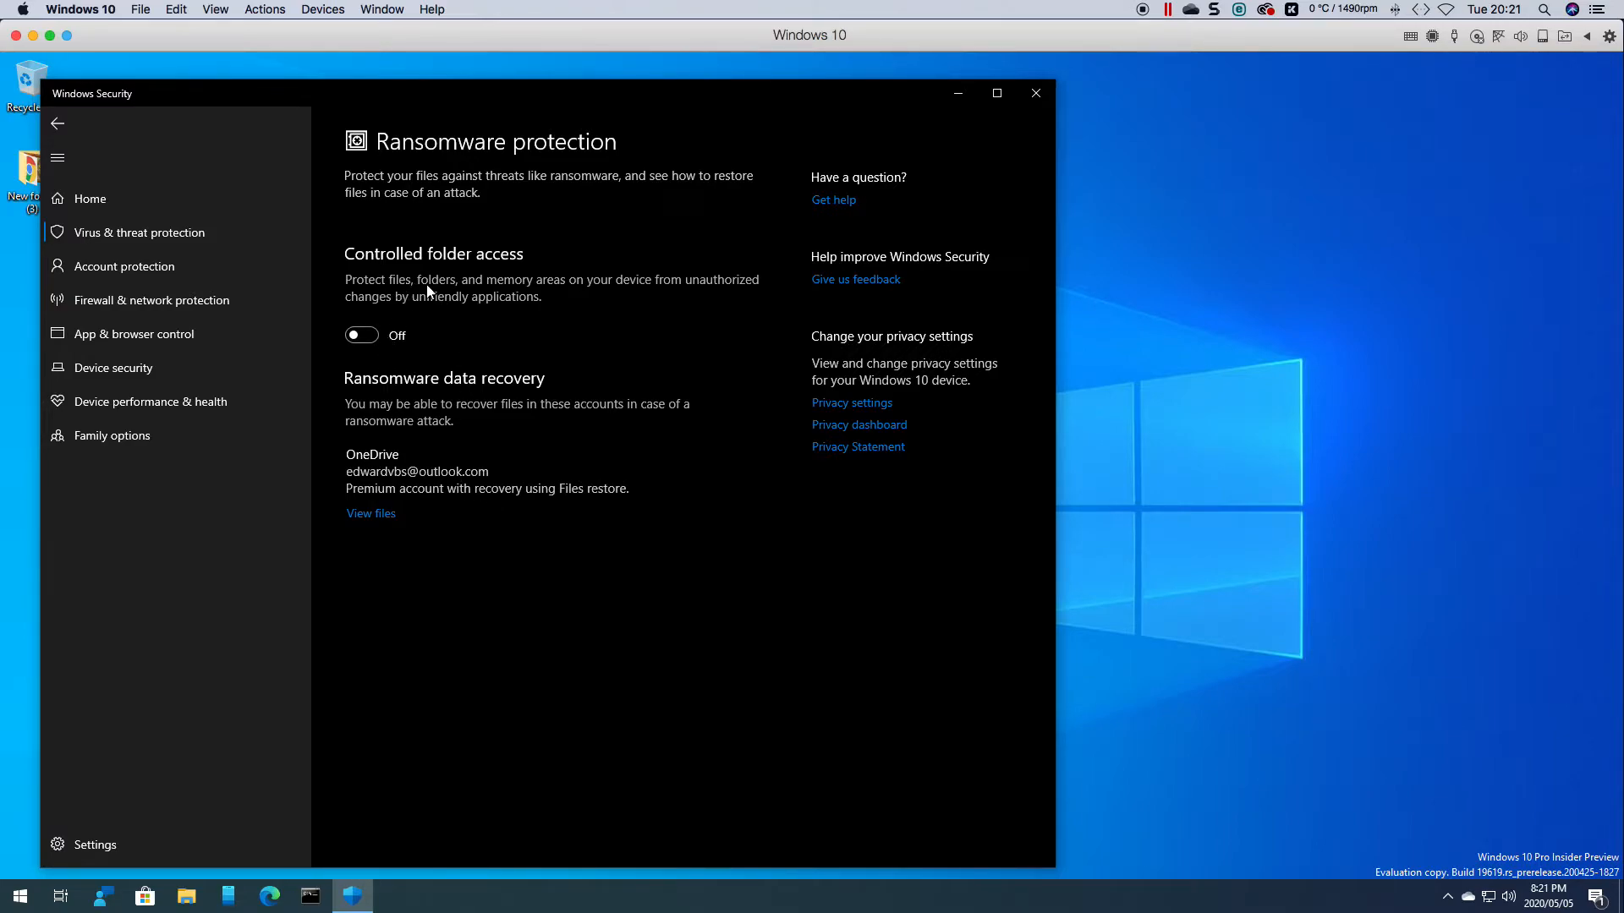
{"action": "mouse_move", "coordinate": [581, 294]}
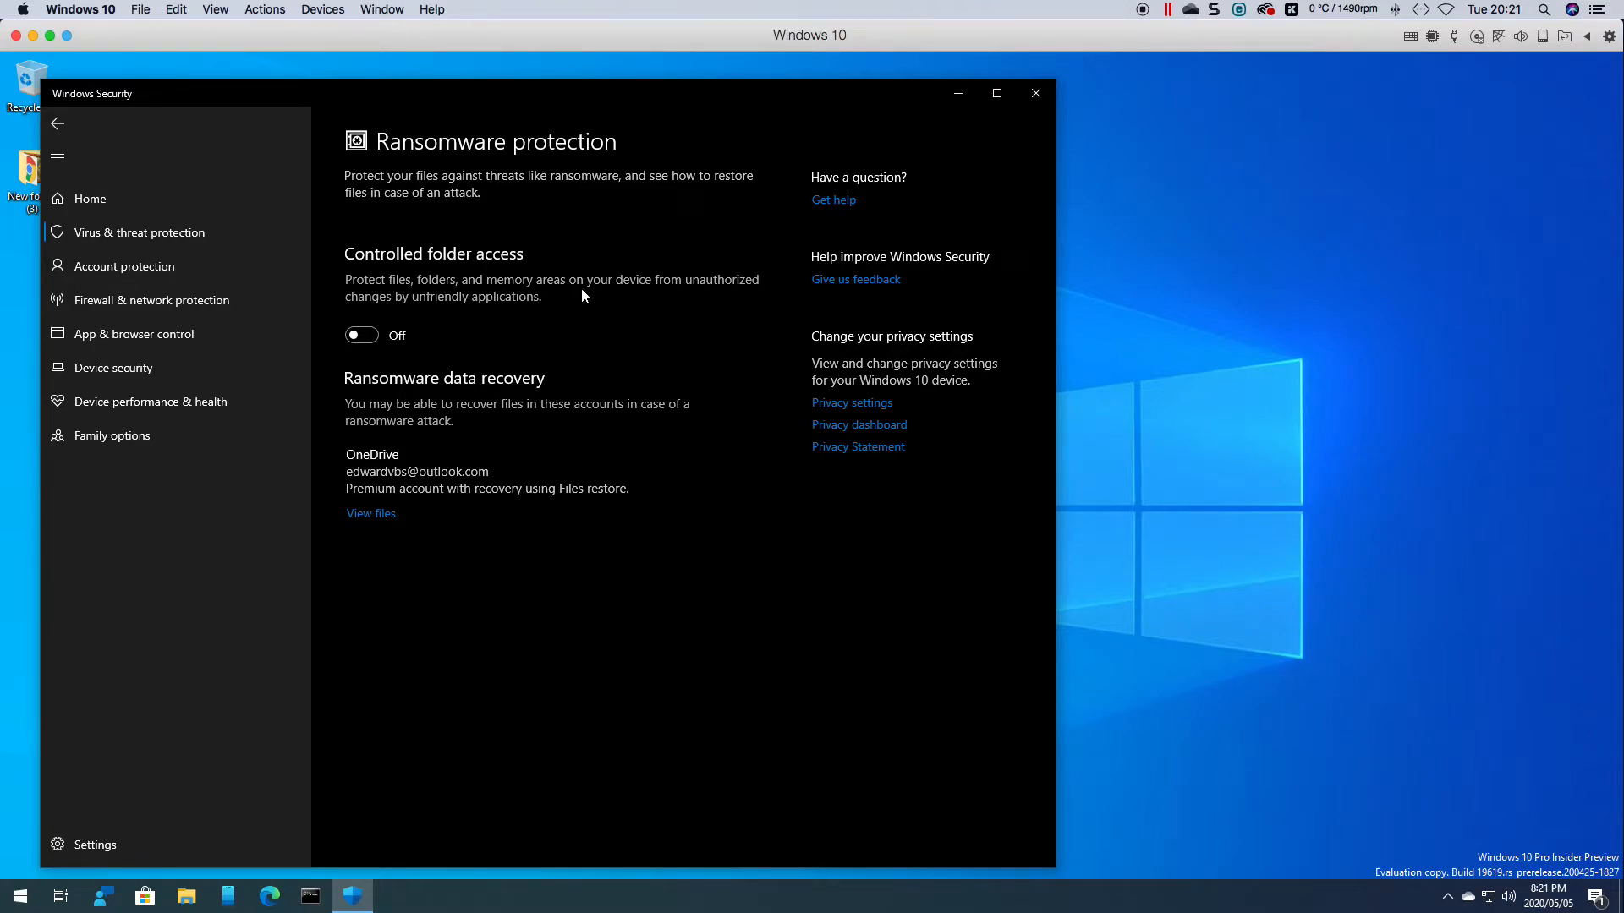
{"action": "mouse_move", "coordinate": [417, 319]}
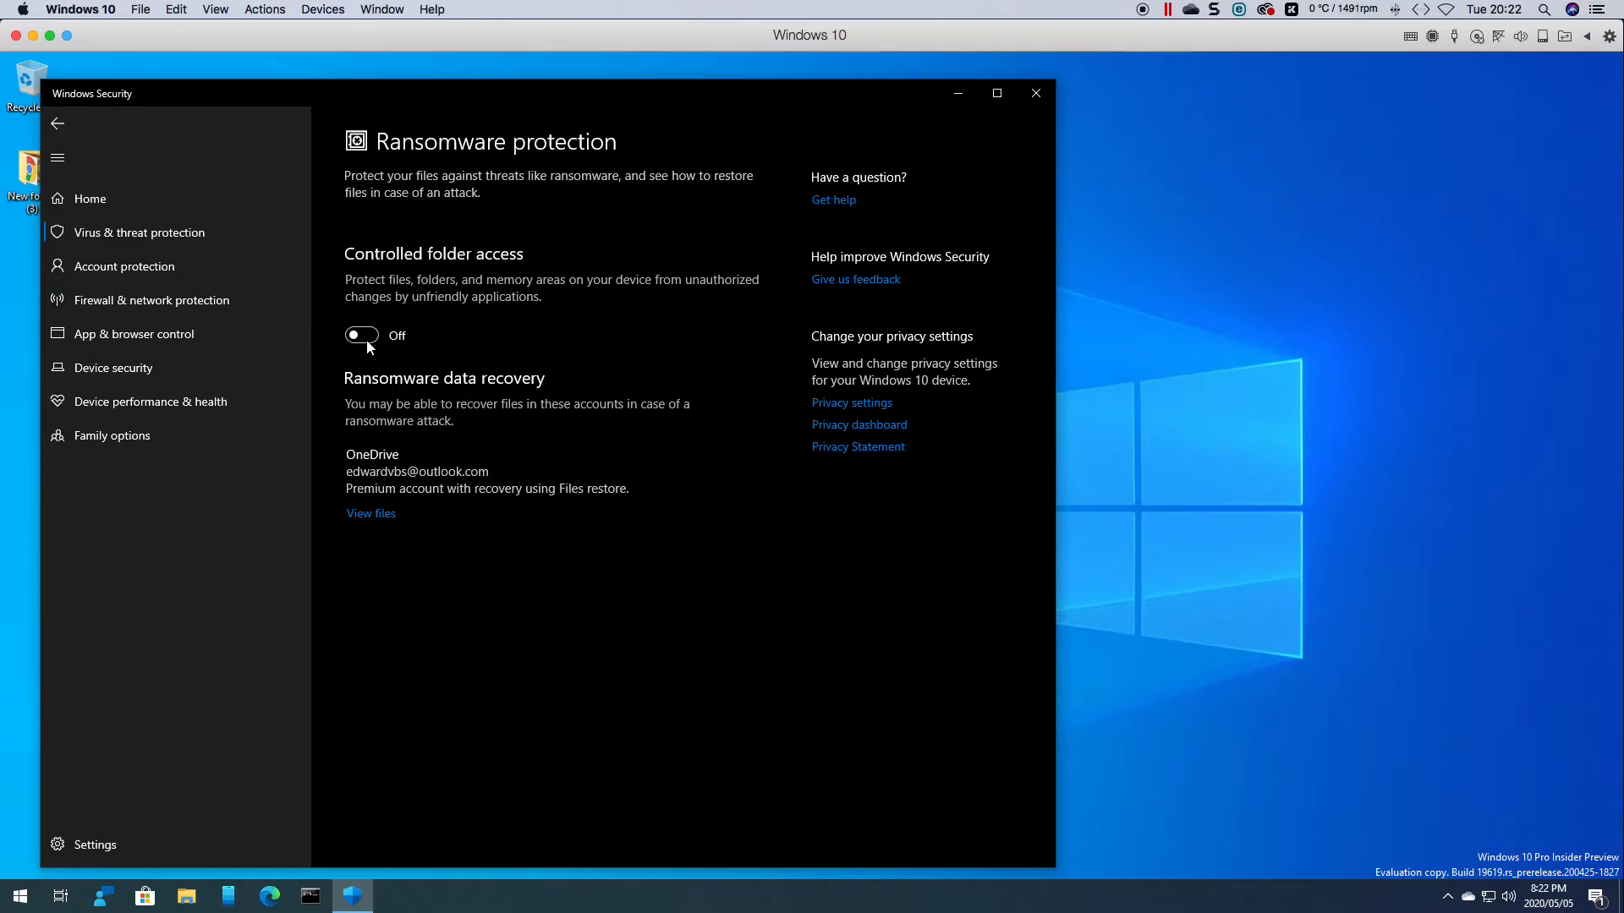
{"action": "mouse_move", "coordinate": [435, 360]}
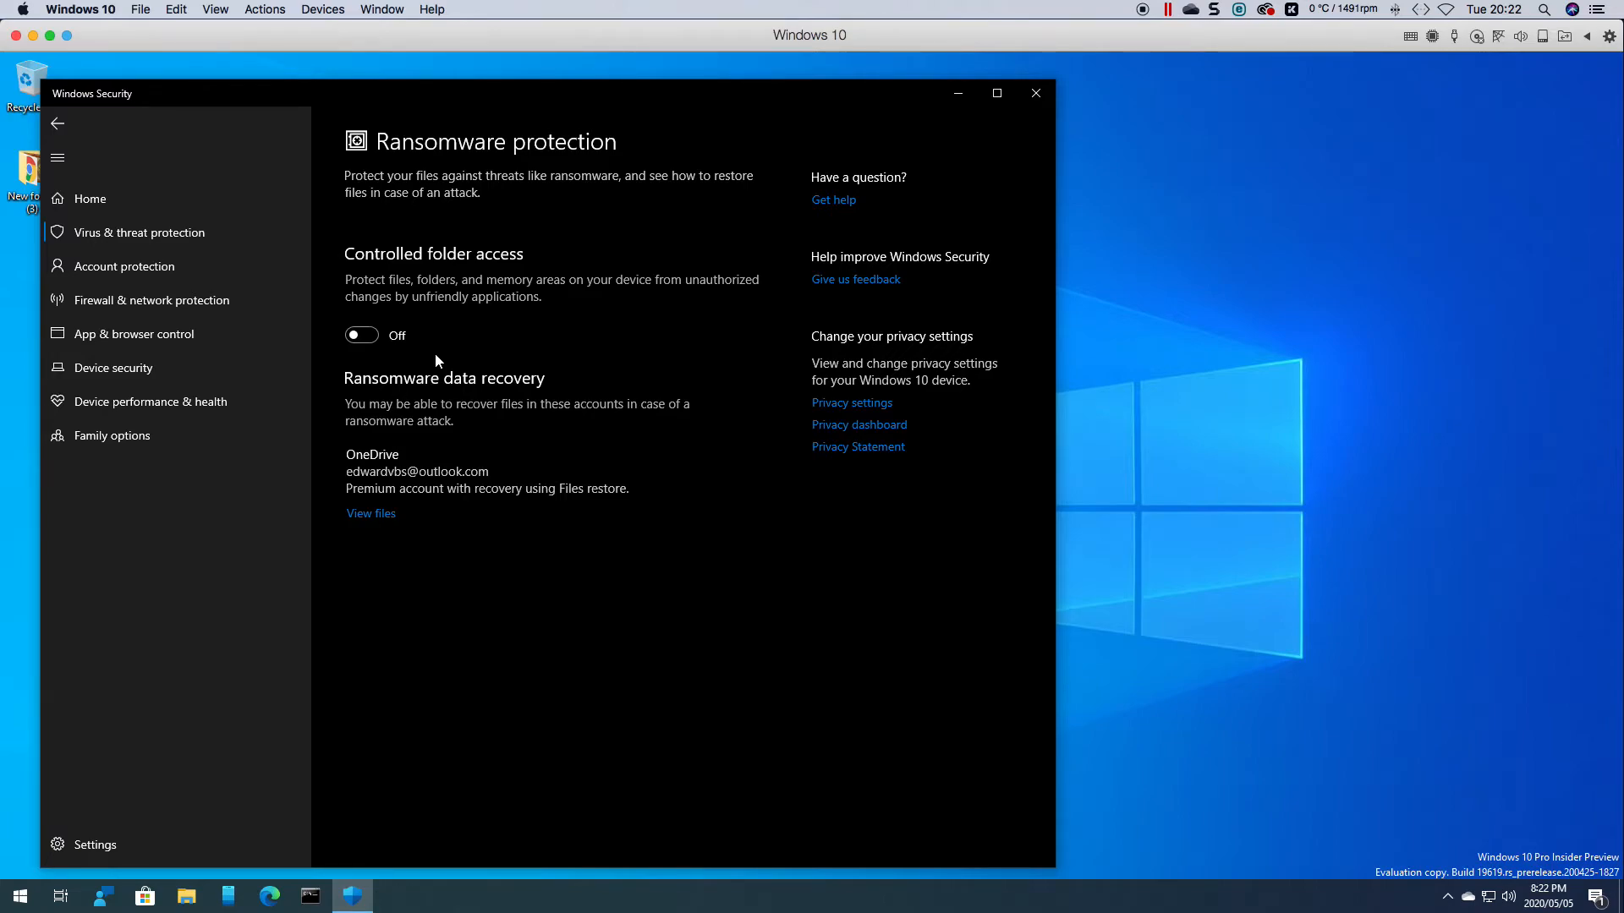
{"action": "mouse_move", "coordinate": [423, 363]}
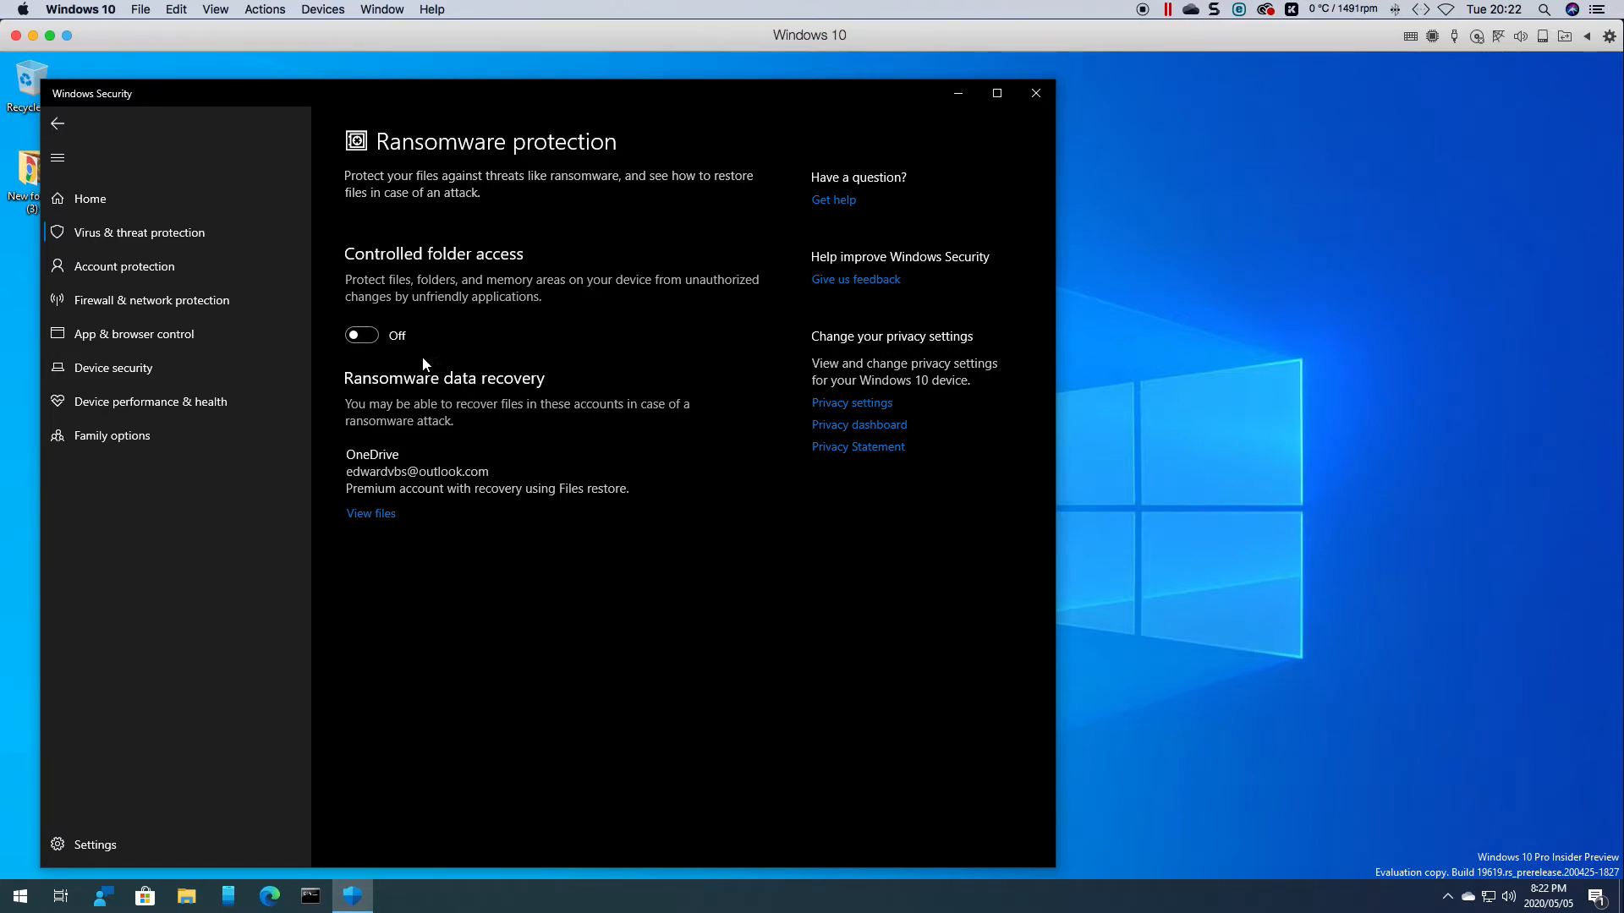
- Switch the Controlled folder access toggle On and approve the UAC prompt
{"action": "left_click", "coordinate": [360, 335]}
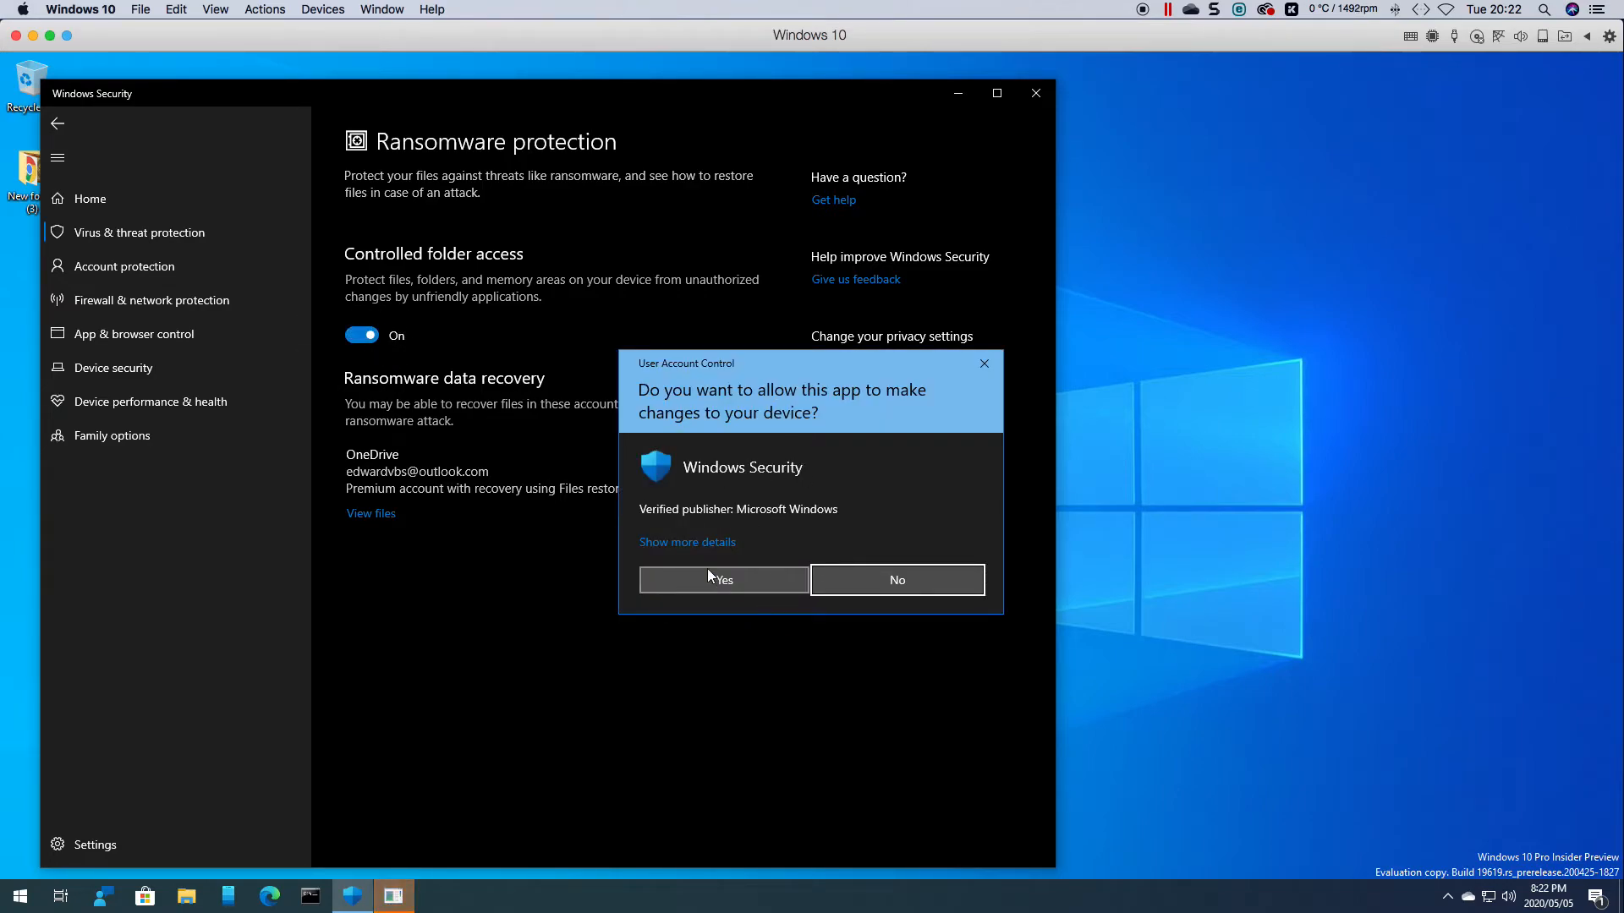
{"action": "left_click", "coordinate": [722, 580]}
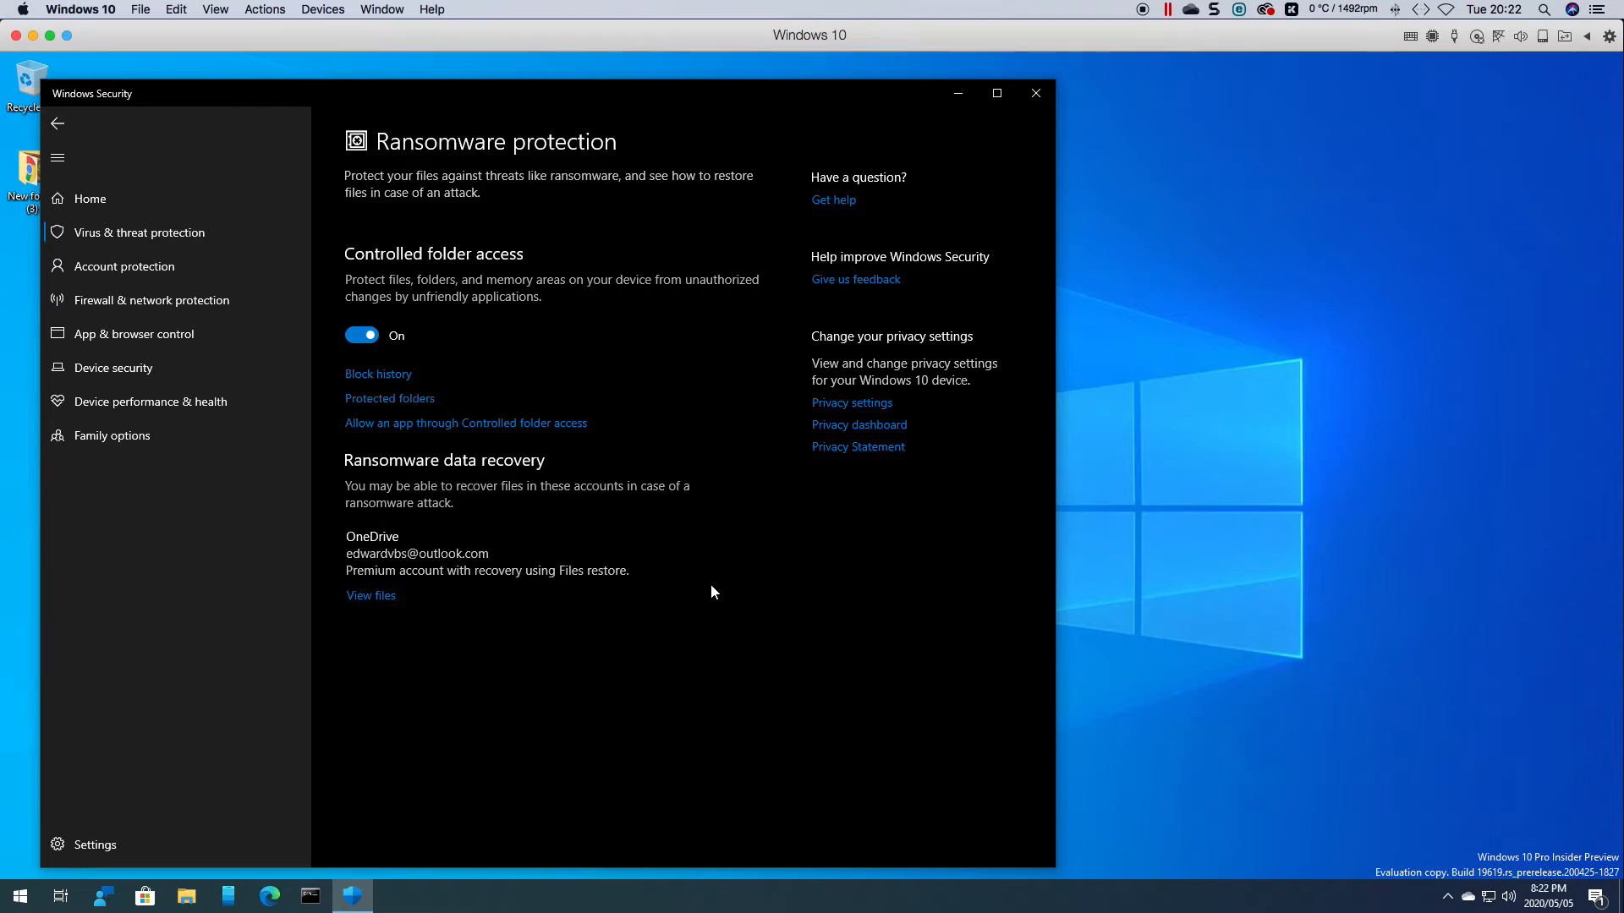
{"action": "mouse_move", "coordinate": [896, 528]}
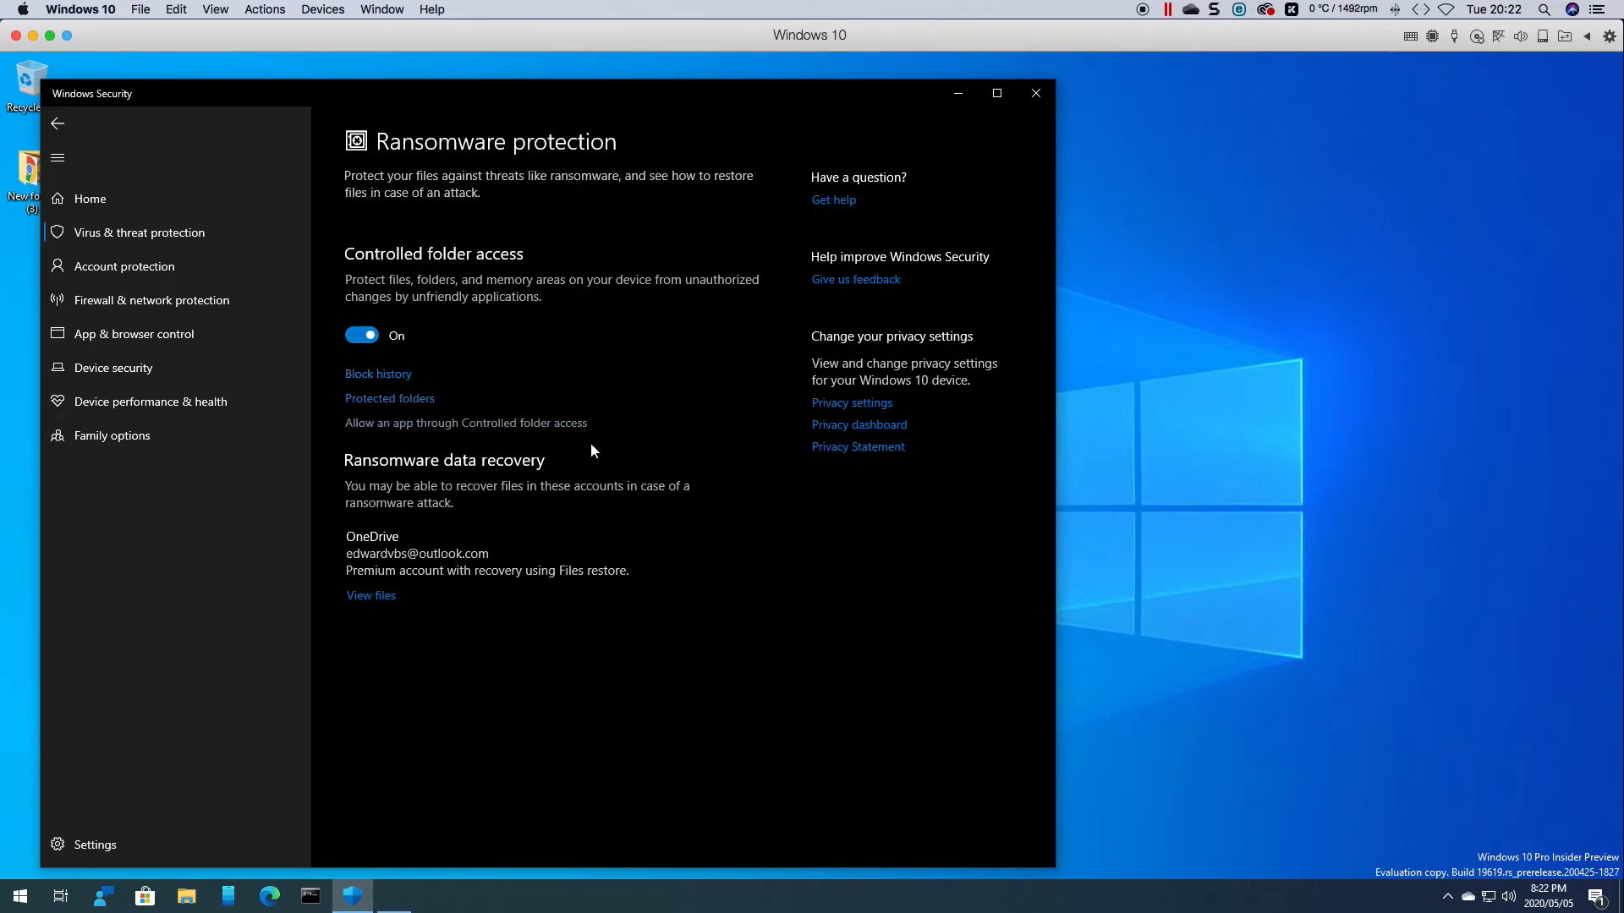
{"action": "left_click", "coordinate": [389, 397]}
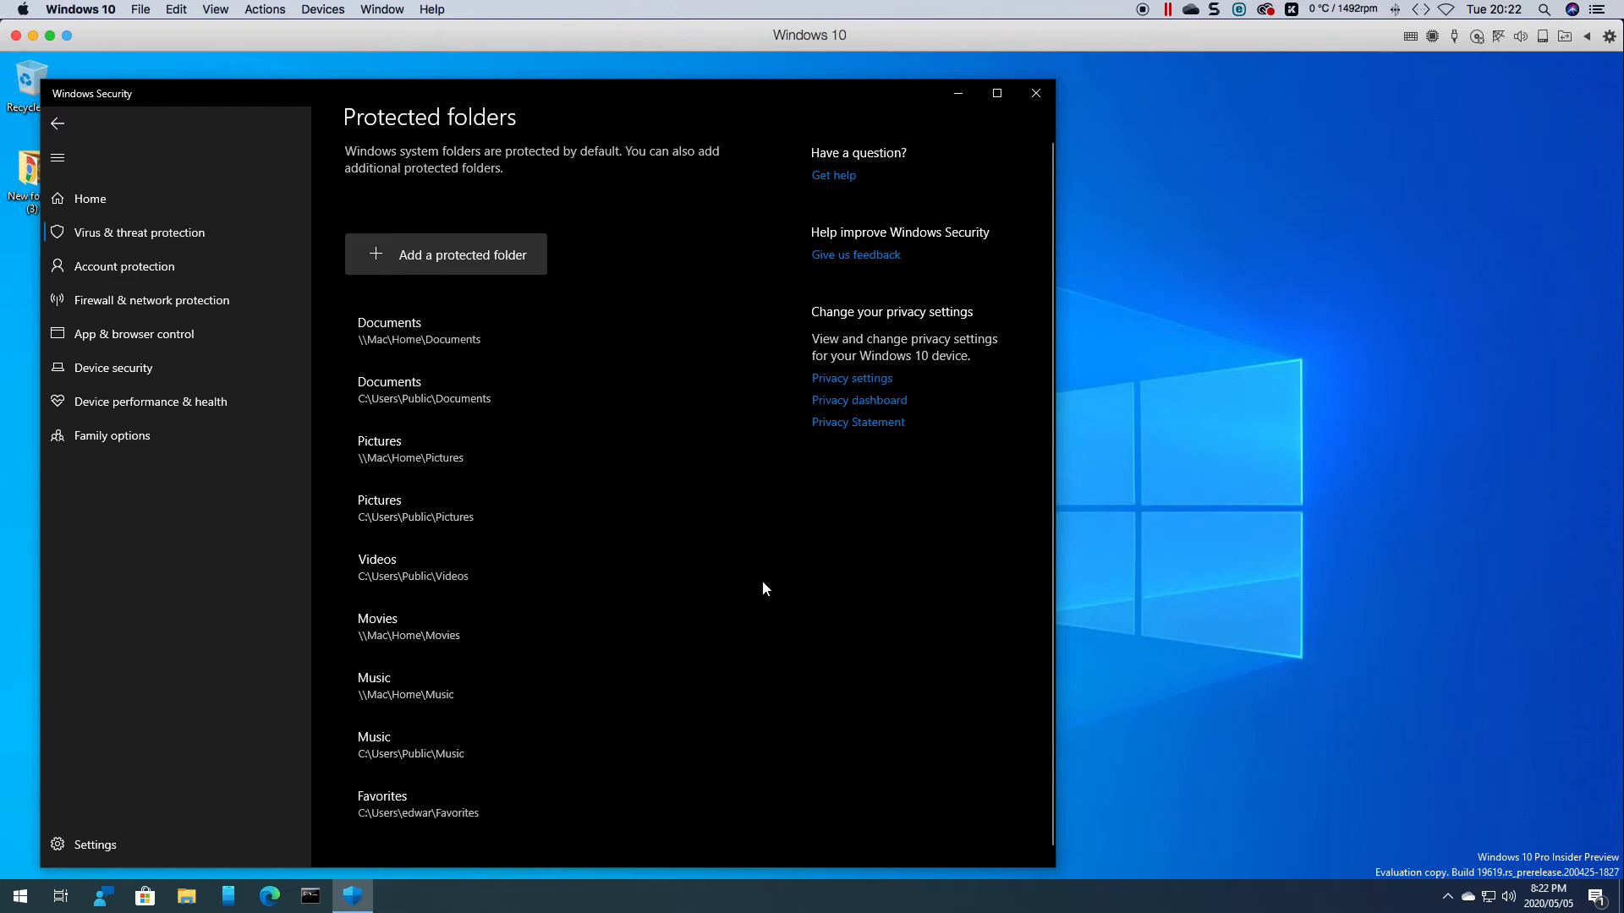
{"action": "mouse_move", "coordinate": [455, 330]}
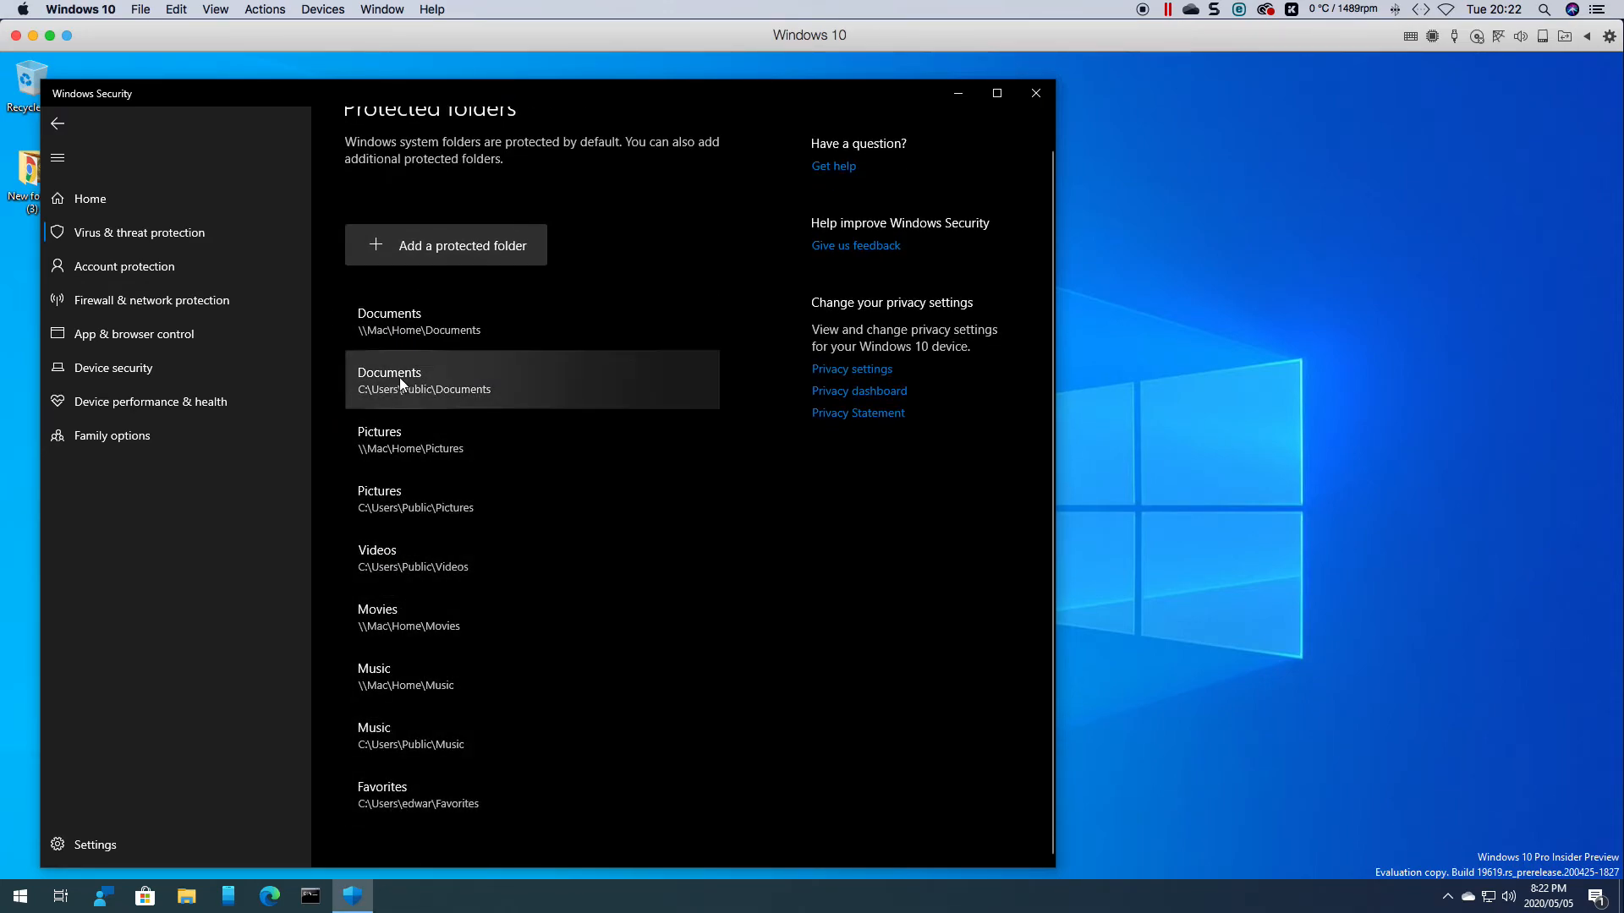
{"action": "left_click", "coordinate": [58, 124]}
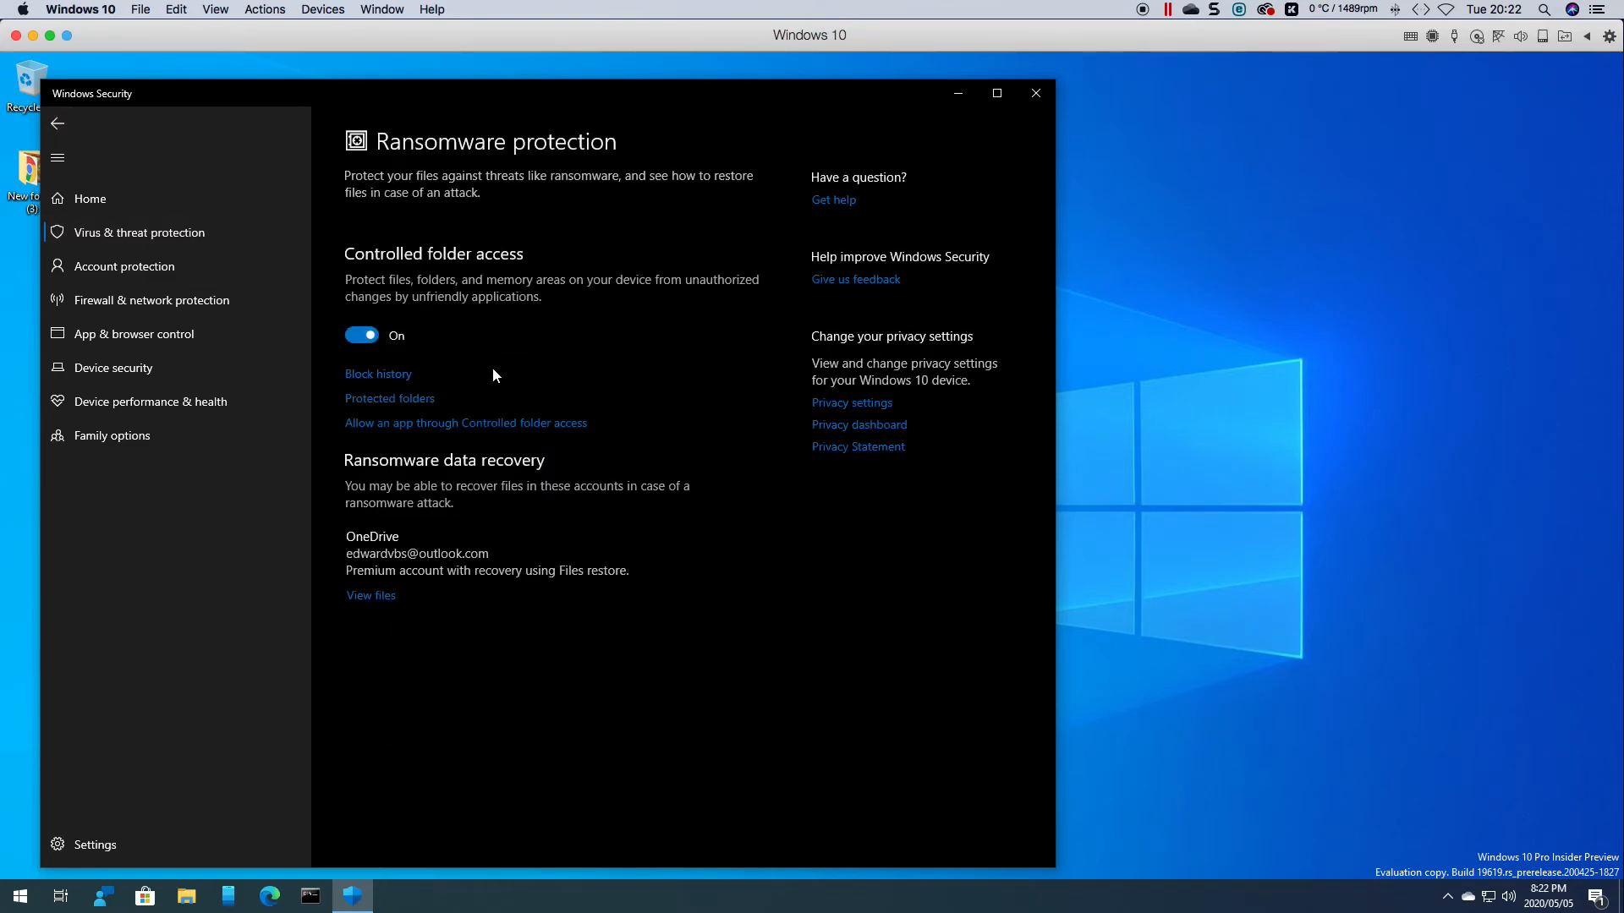
- View the allowed-apps list (svchost.exe, TiWorker.exe) and peek at the Add an allowed app choices
{"action": "left_click", "coordinate": [465, 422]}
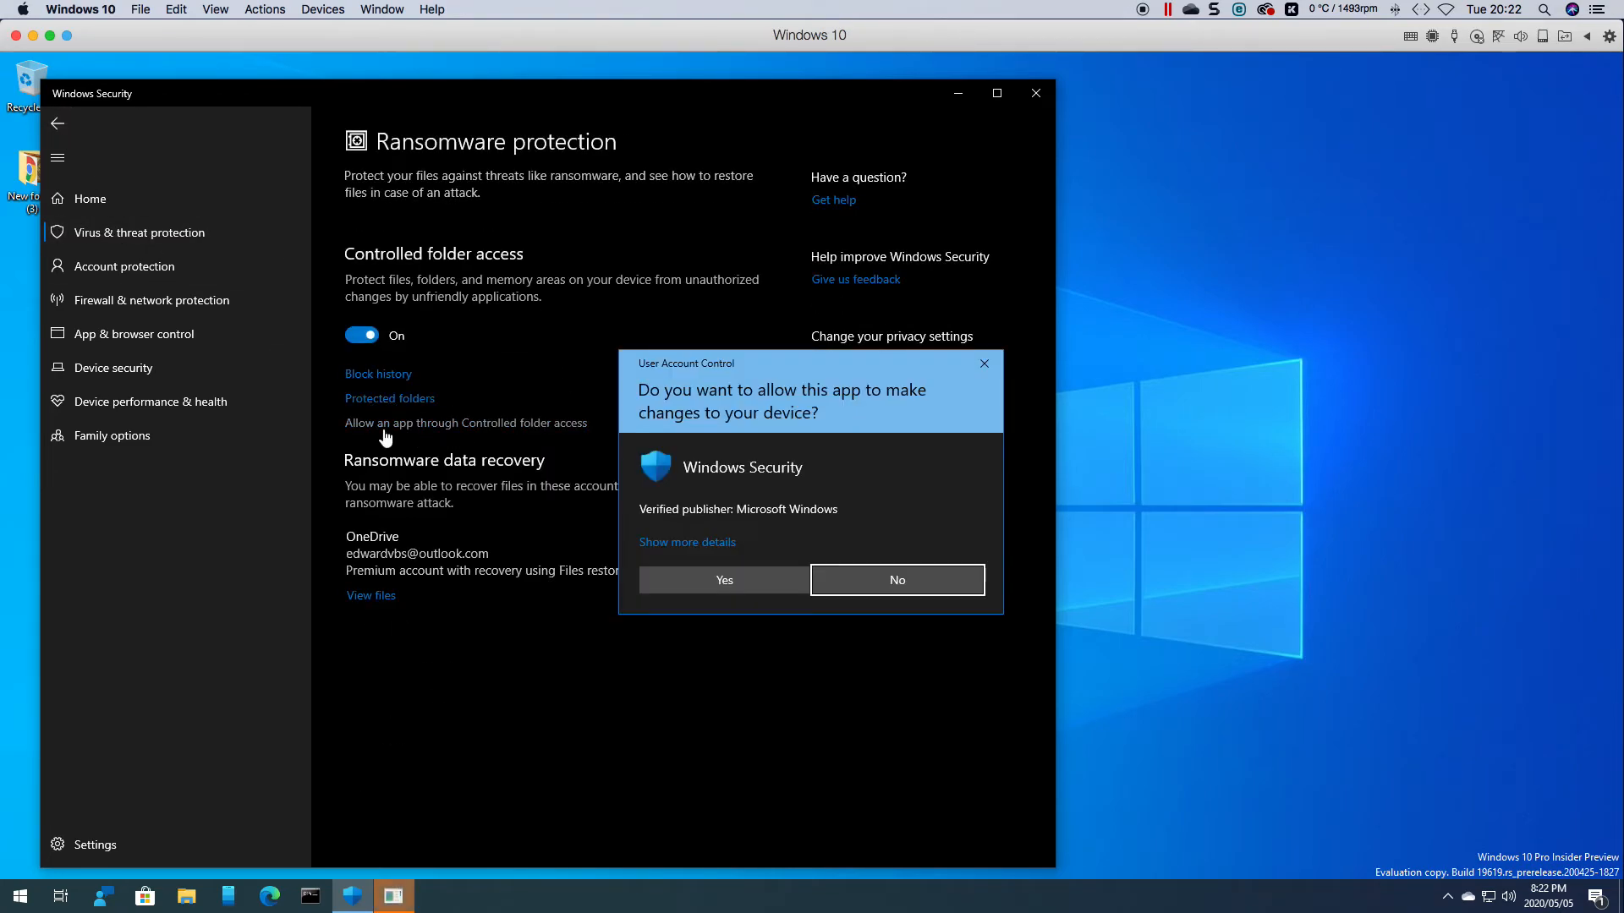
{"action": "left_click", "coordinate": [722, 580]}
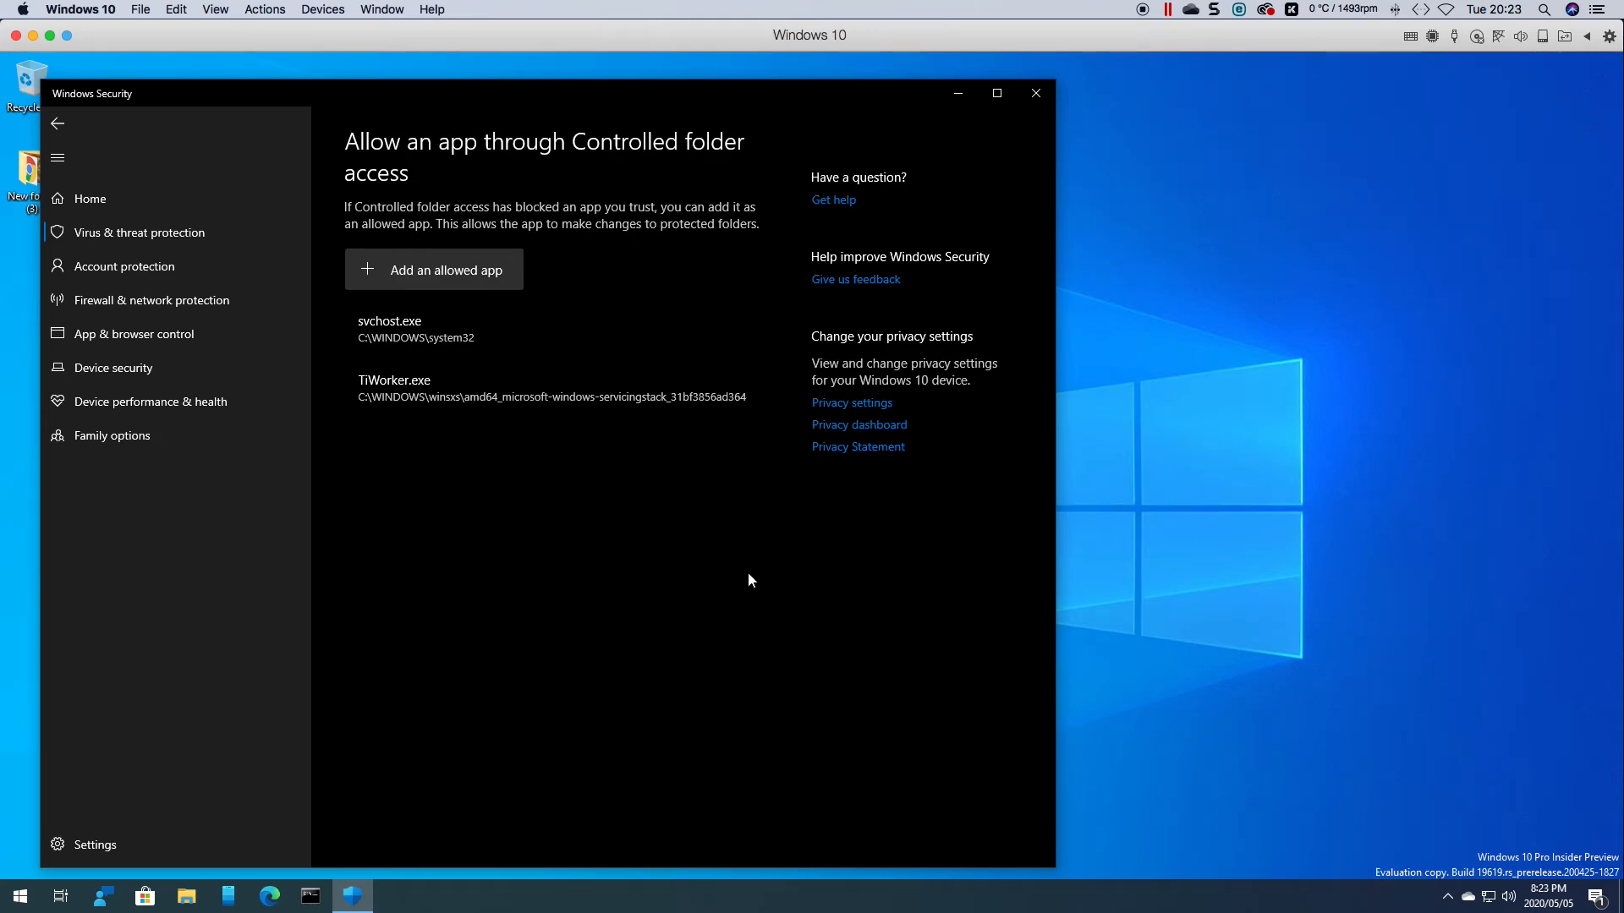
{"action": "mouse_move", "coordinate": [480, 428]}
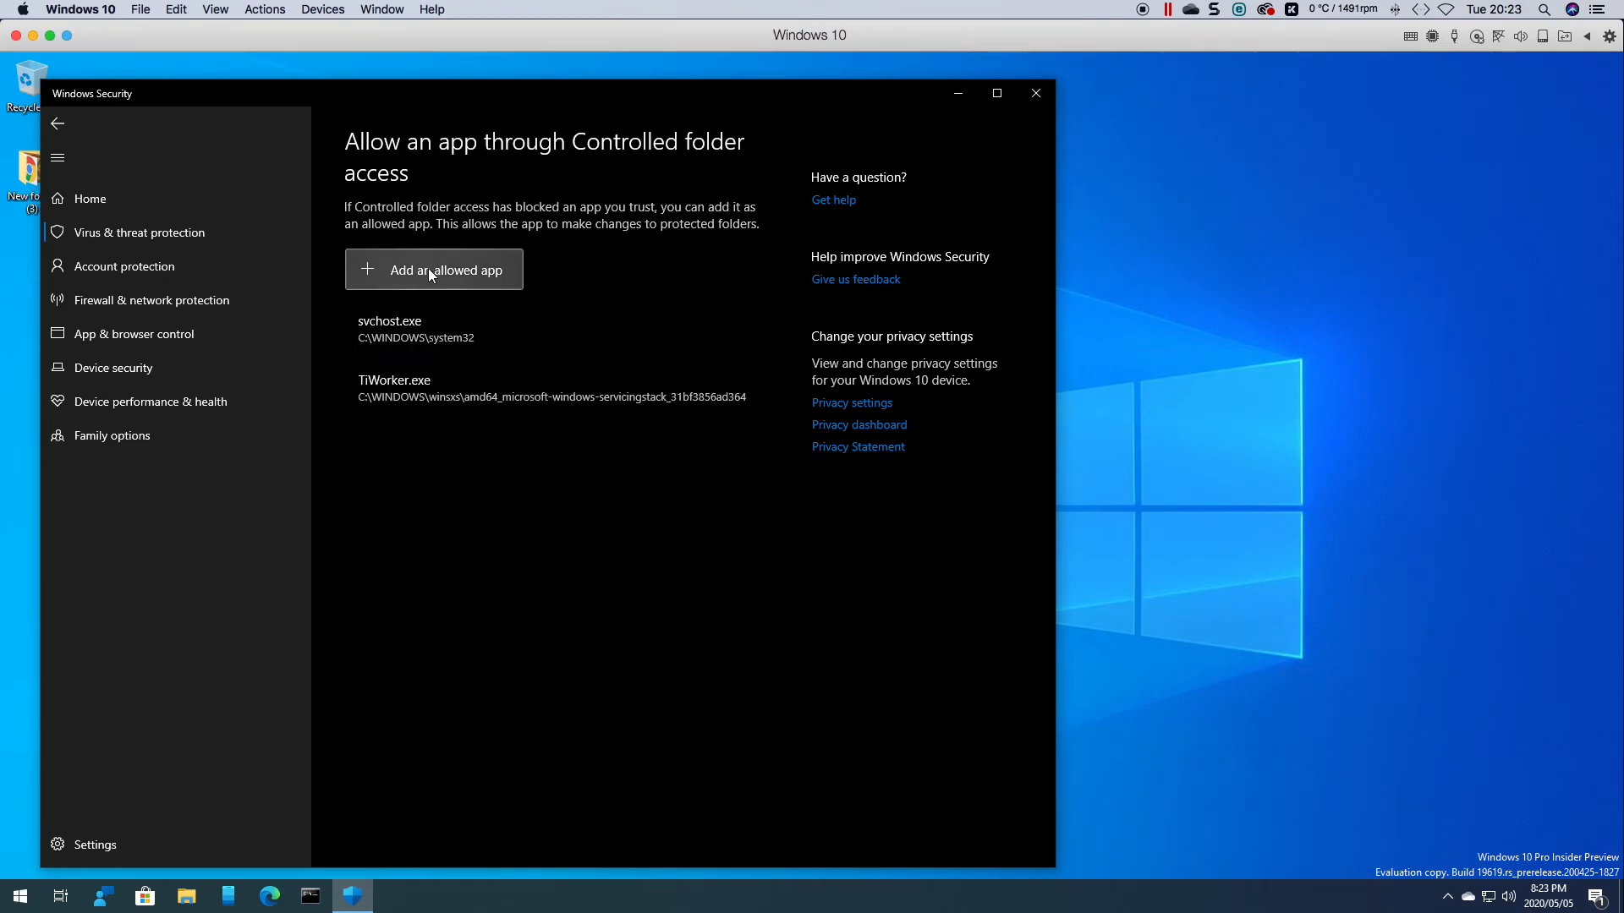
{"action": "left_click", "coordinate": [434, 269]}
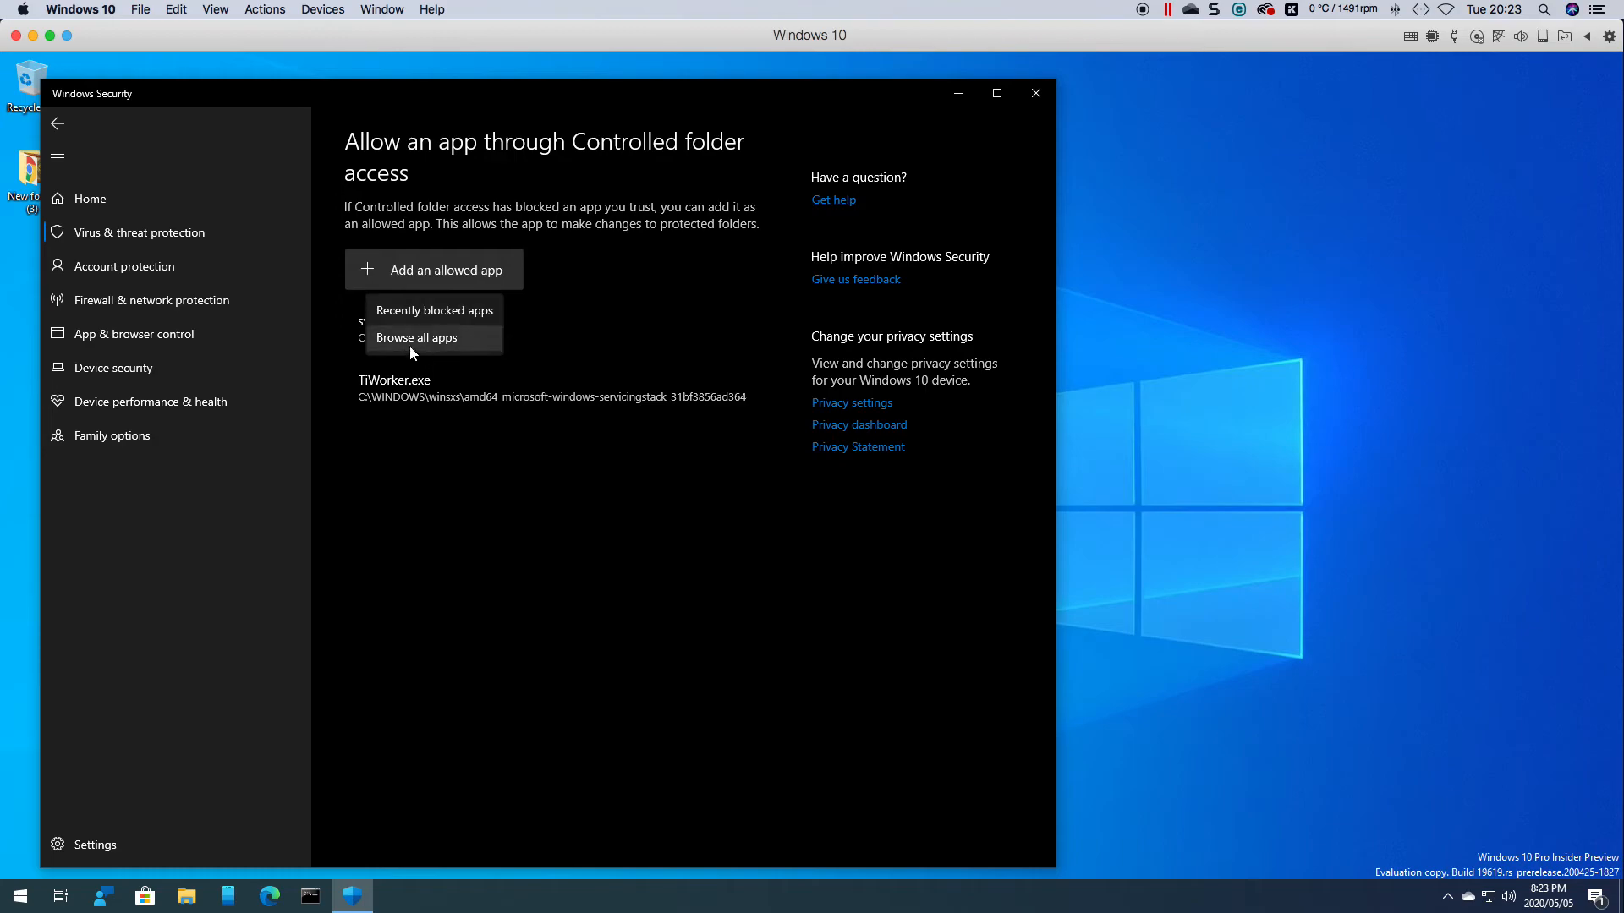
{"action": "left_click", "coordinate": [416, 338]}
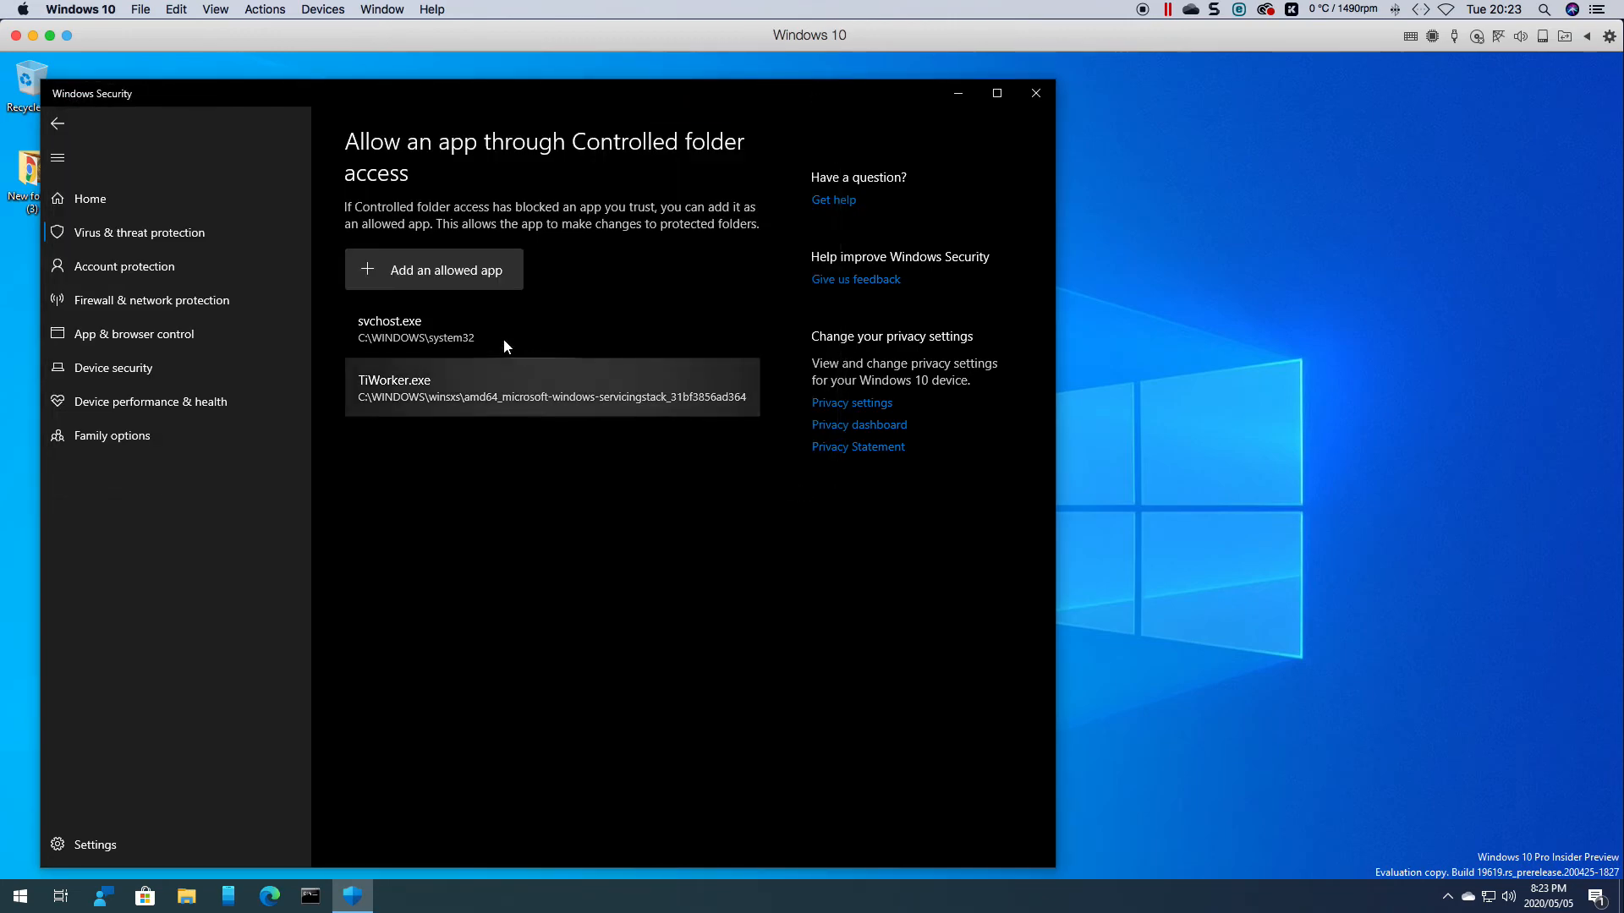
{"action": "mouse_move", "coordinate": [424, 411]}
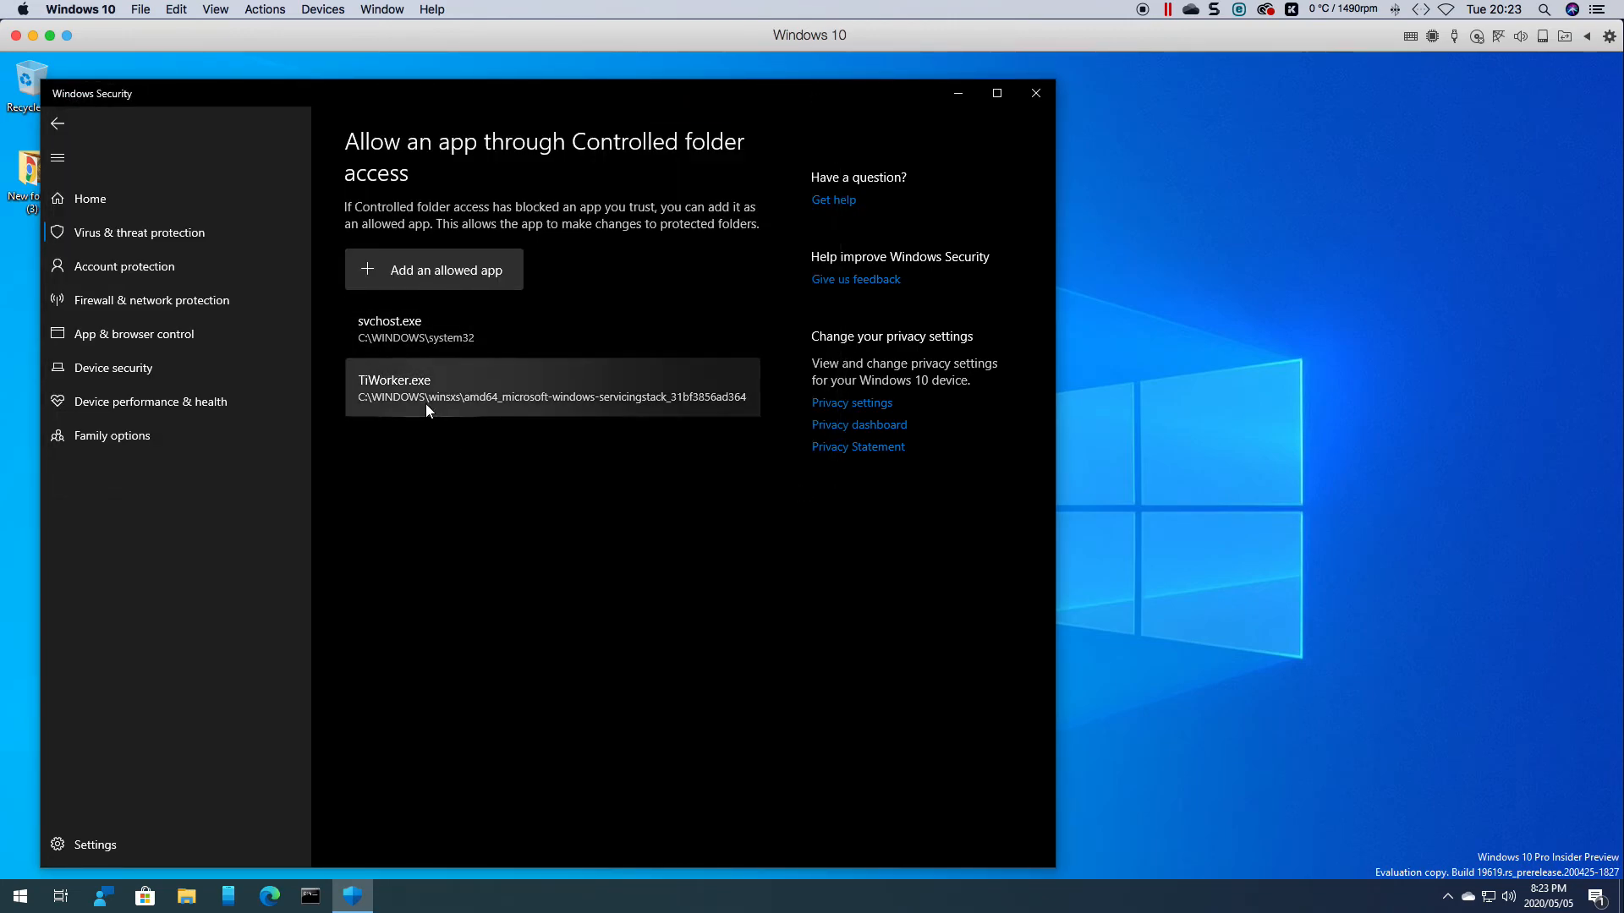
- Back on Ransomware protection, switch Controlled folder access Off and approve the UAC prompt
{"action": "left_click", "coordinate": [57, 123]}
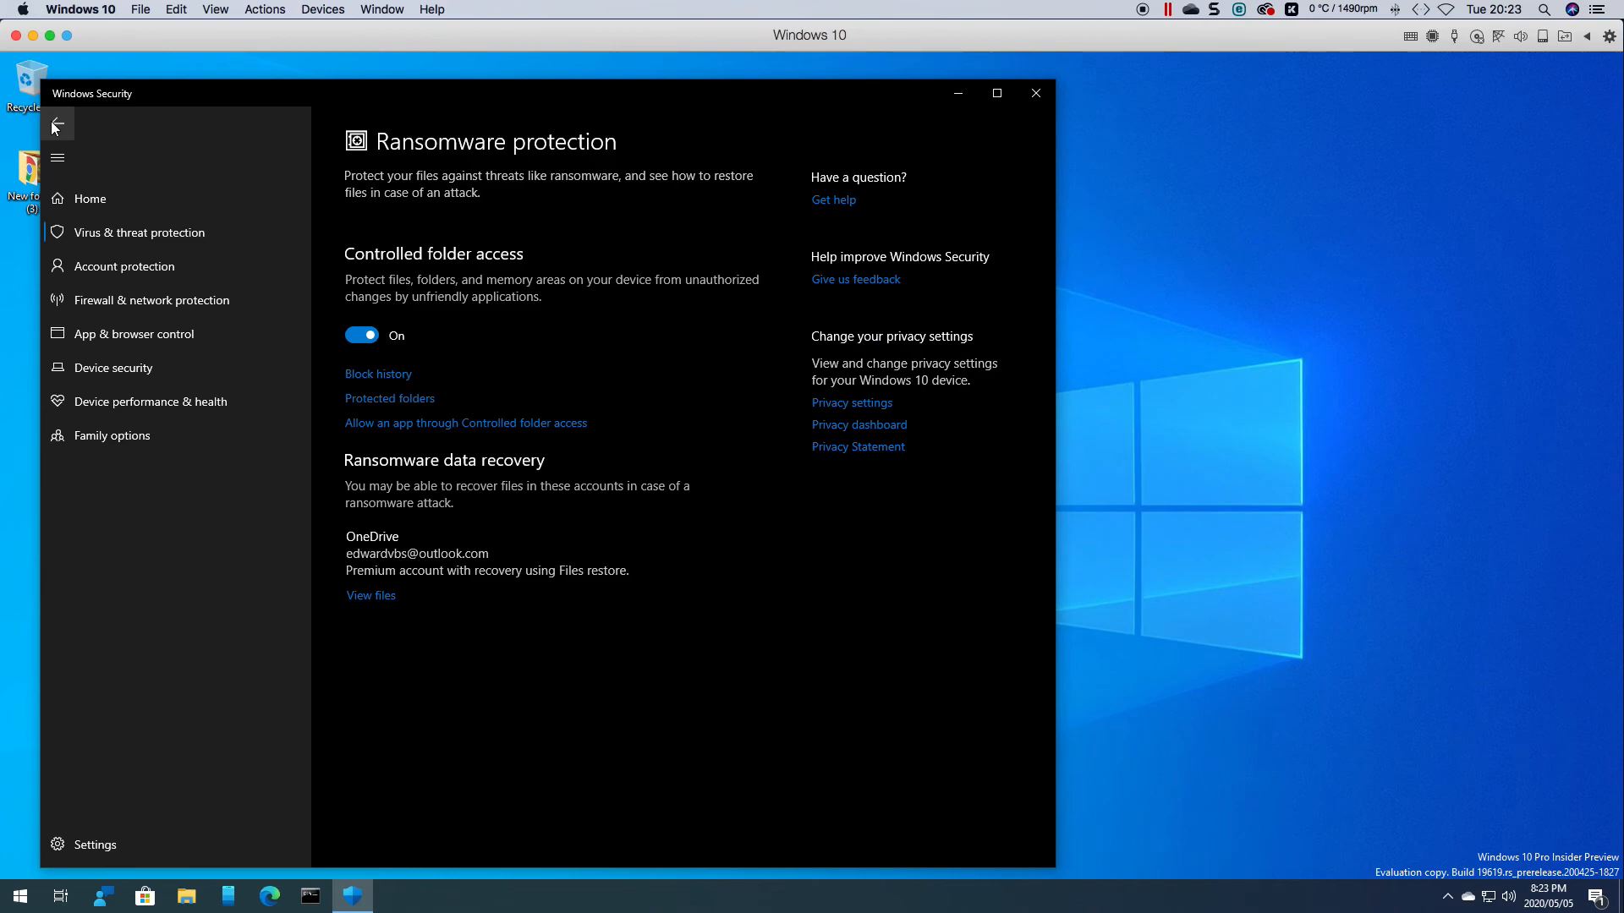
{"action": "left_click", "coordinate": [362, 335]}
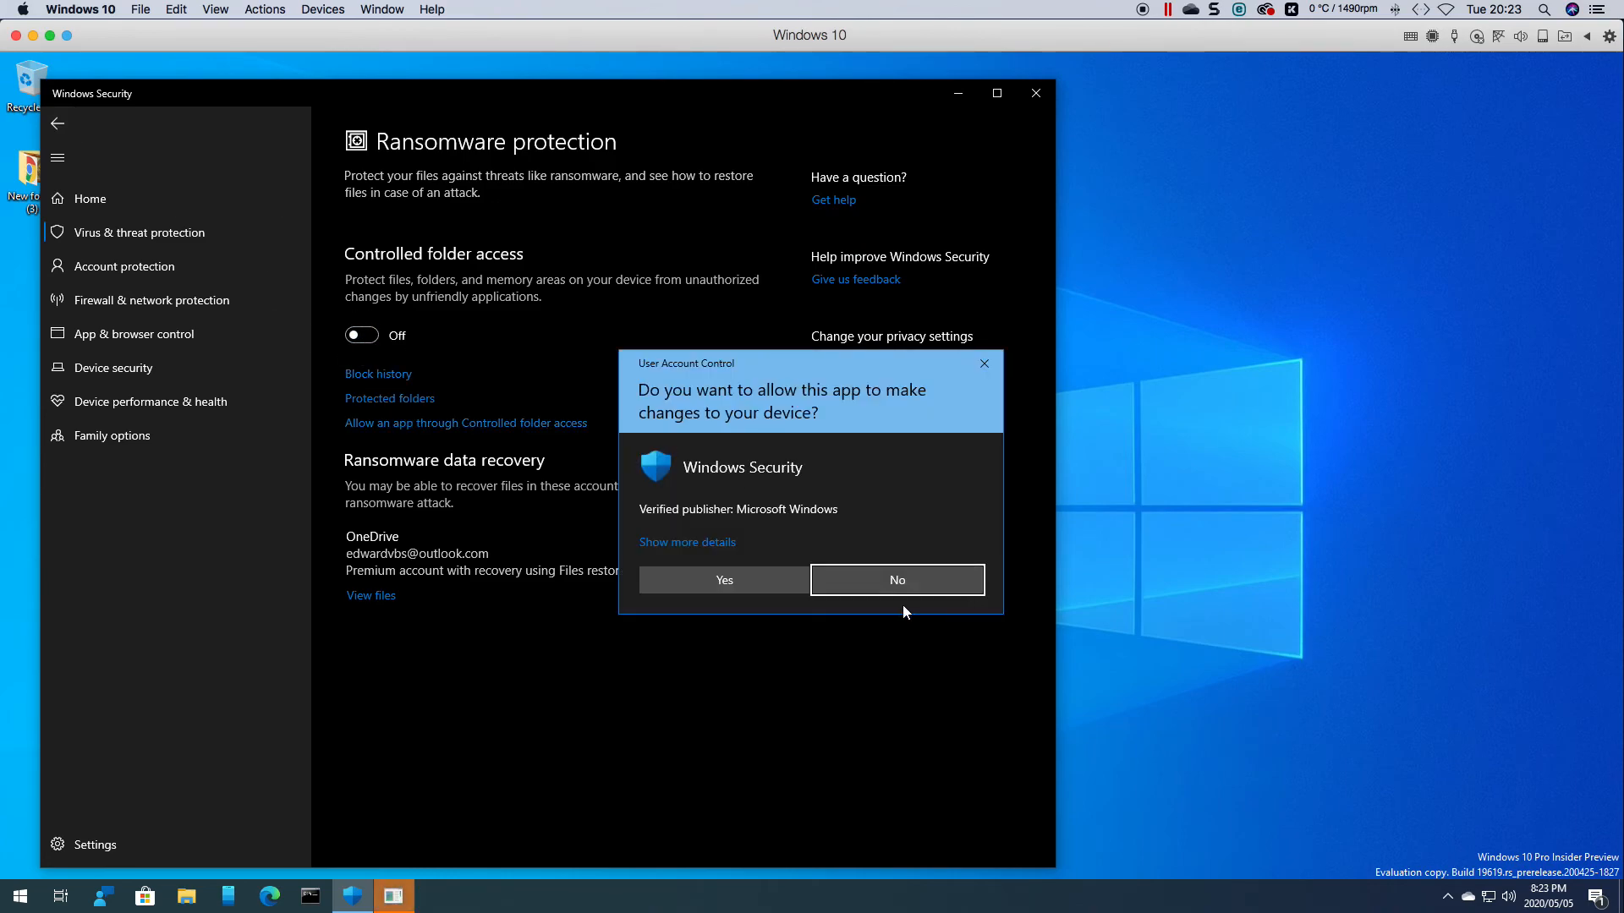
{"action": "left_click", "coordinate": [896, 578]}
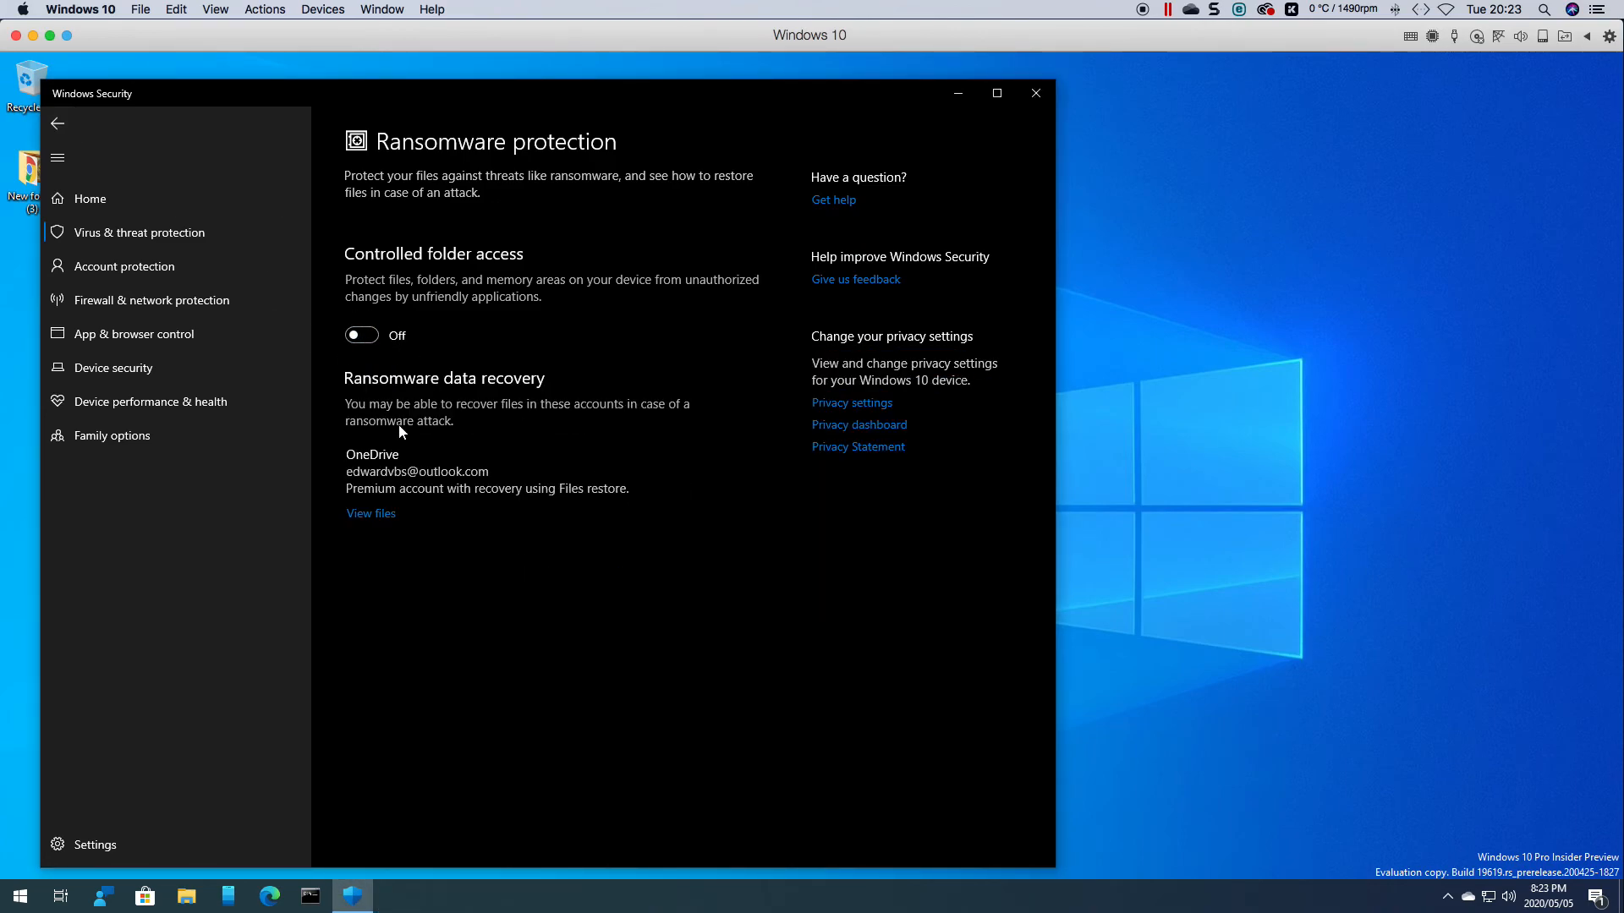
{"action": "mouse_move", "coordinate": [502, 441]}
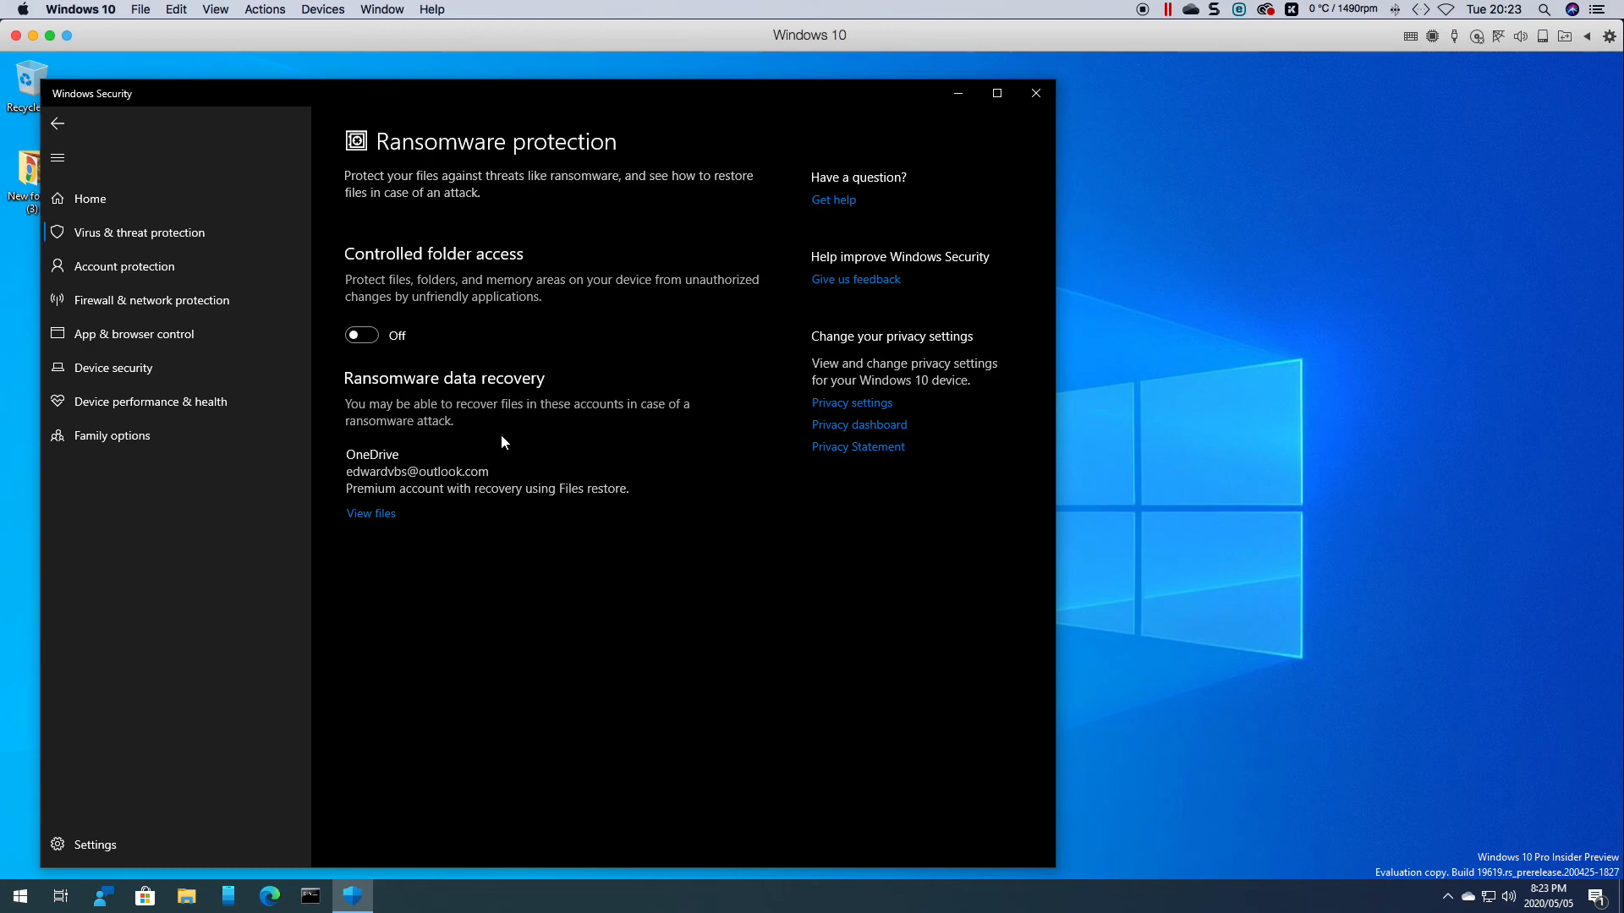